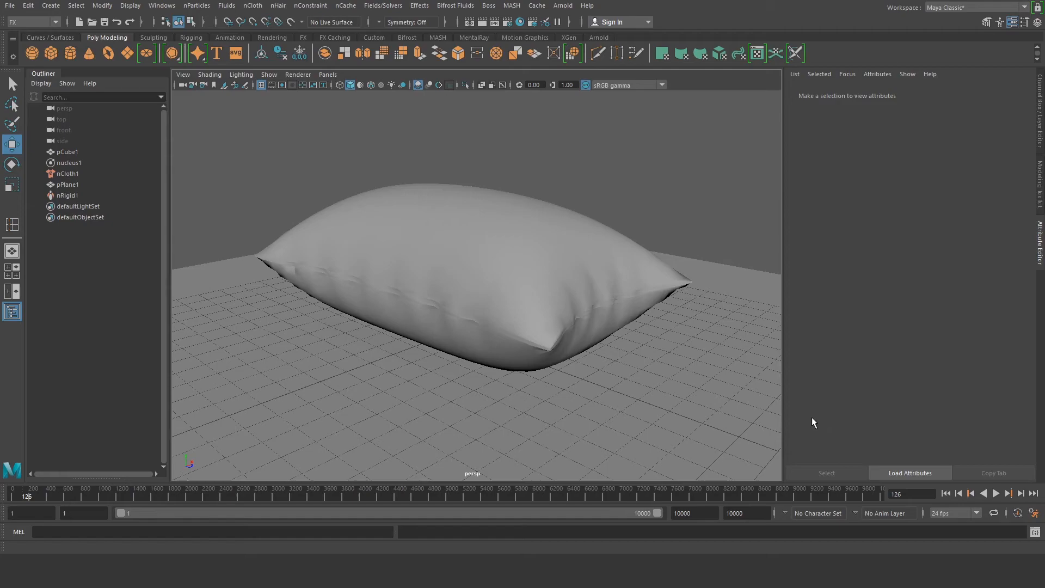
{"action": "mouse_move", "coordinate": [688, 388]}
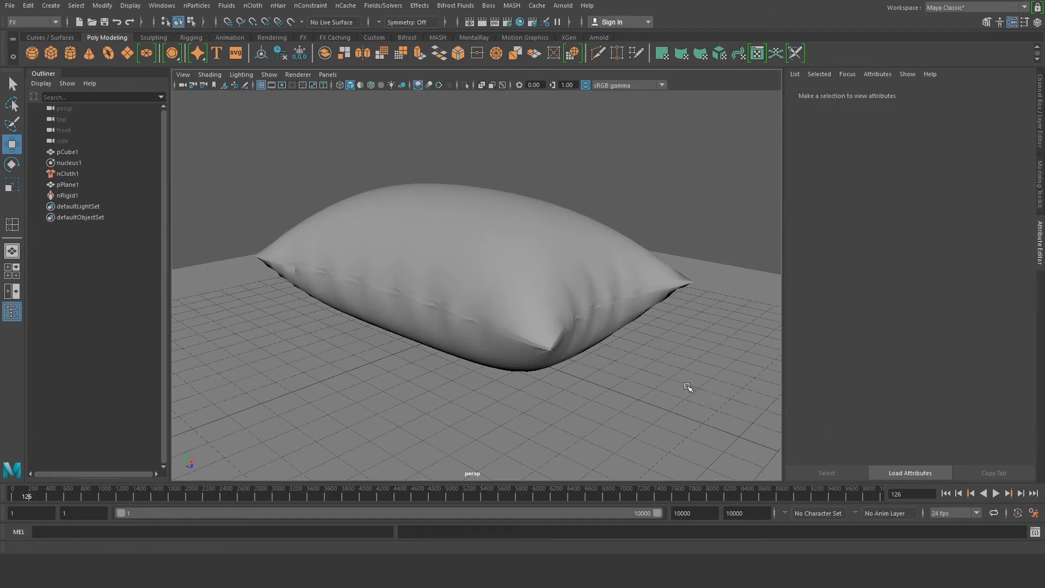
{"action": "mouse_move", "coordinate": [631, 353]}
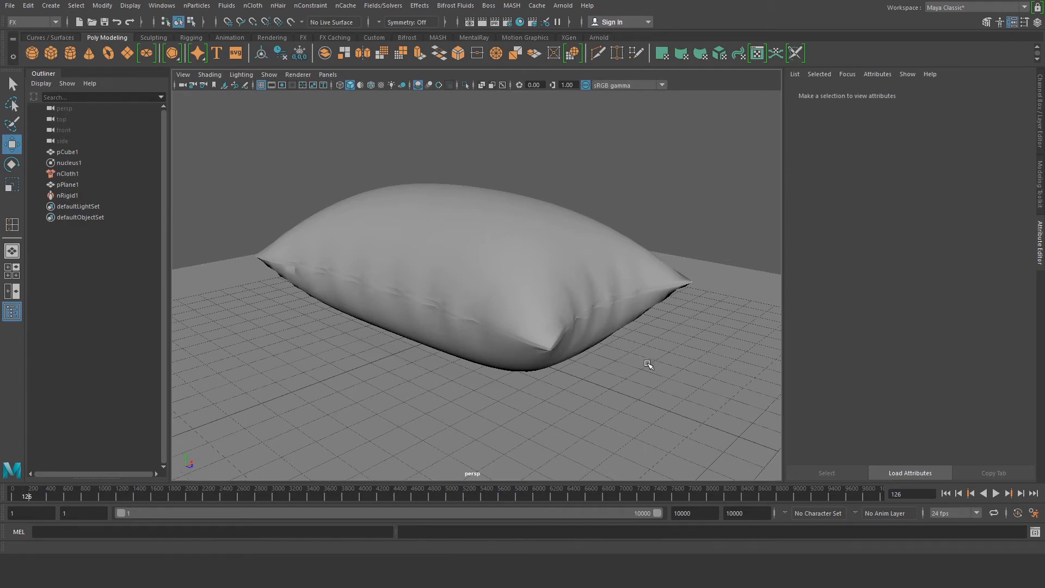
{"action": "mouse_move", "coordinate": [711, 313]}
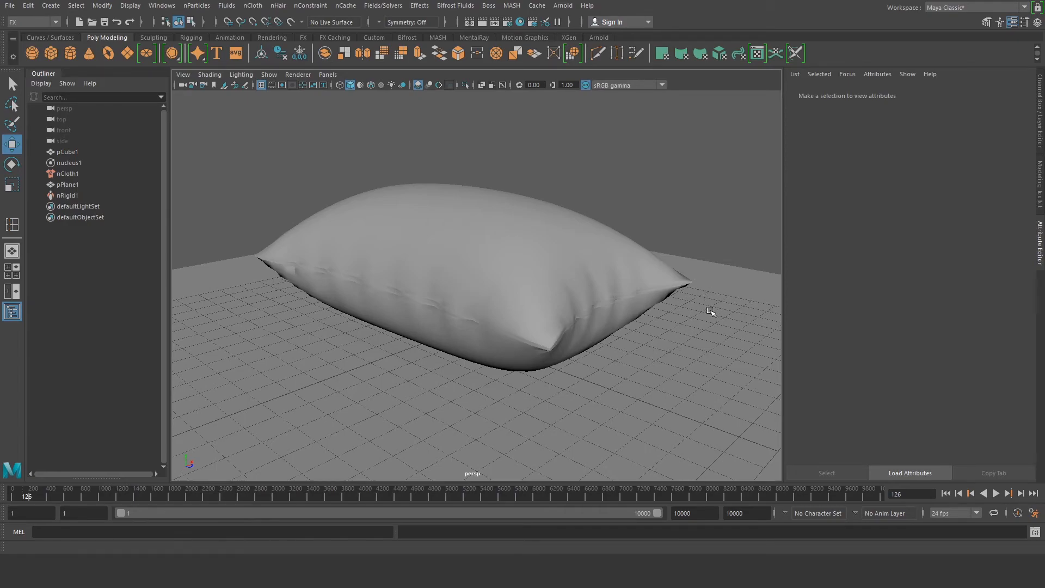
{"action": "mouse_move", "coordinate": [589, 371]}
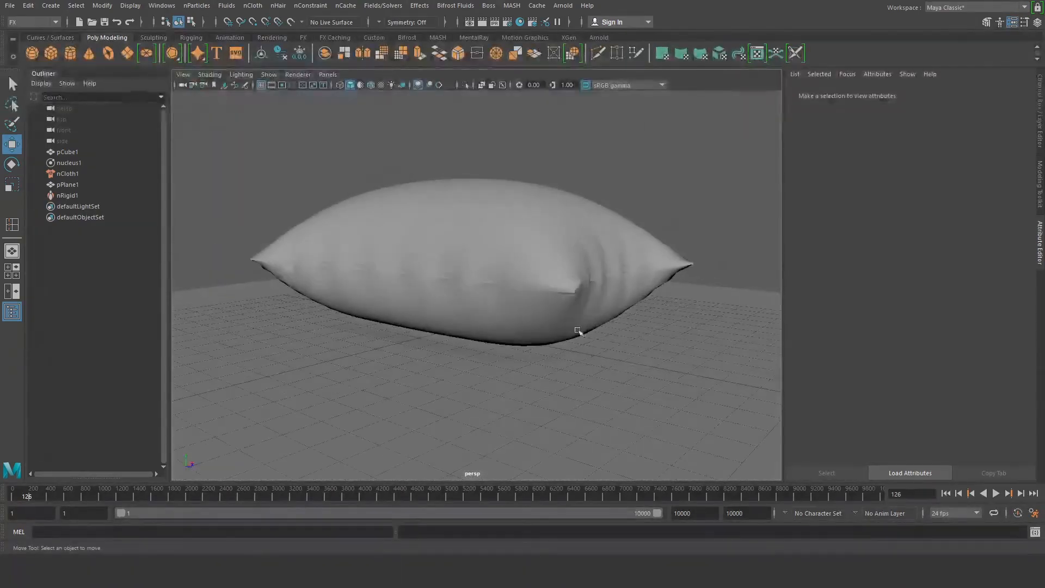
Select pCube1 to review its nCloth Pressure attributes and orbit around the pillow.
{"action": "left_click", "coordinate": [66, 152]}
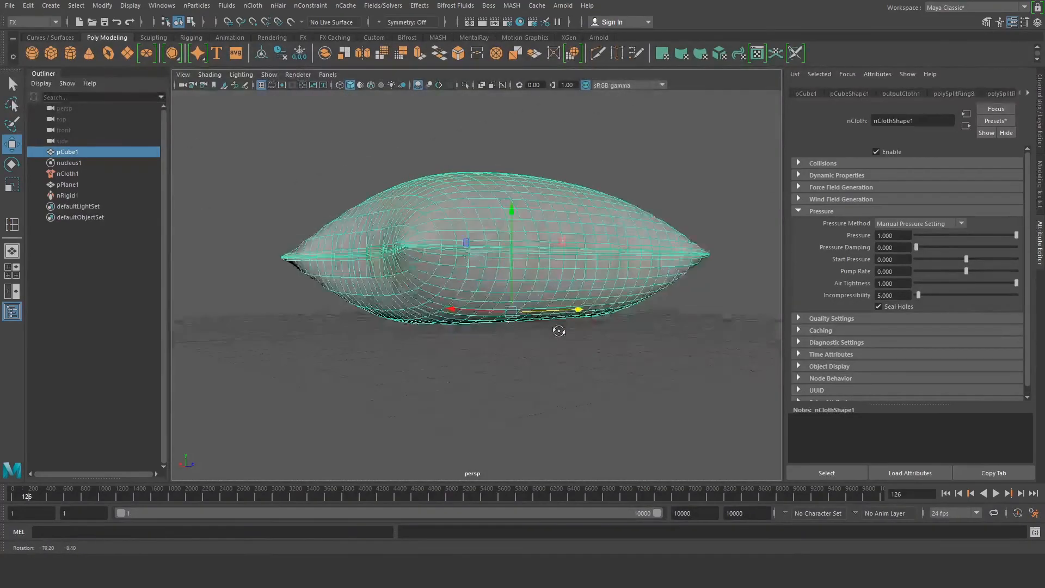
{"action": "left_click_drag", "start_coordinate": [559, 331], "coordinate": [471, 347]}
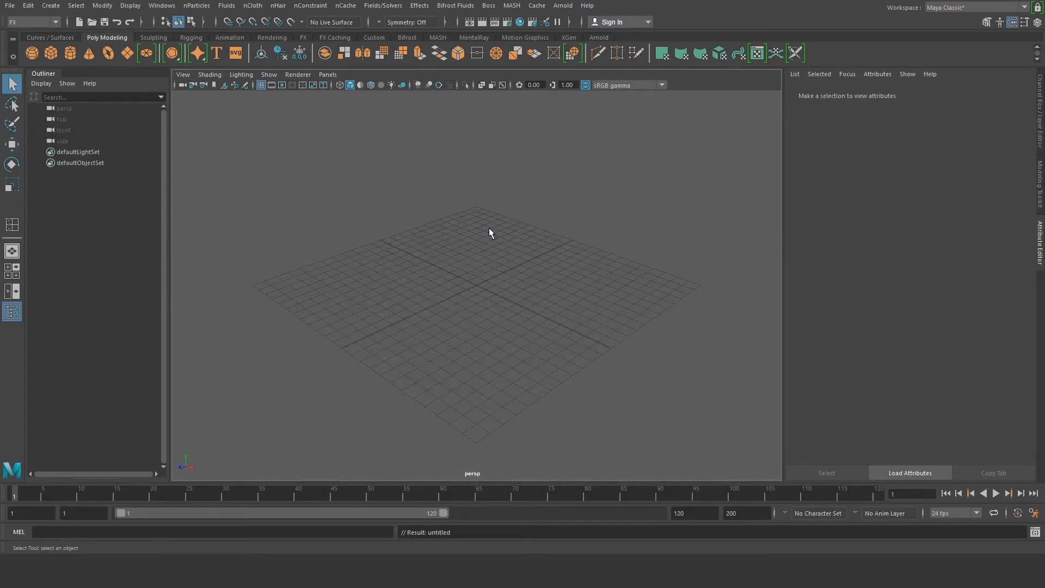
{"action": "mouse_move", "coordinate": [51, 52]}
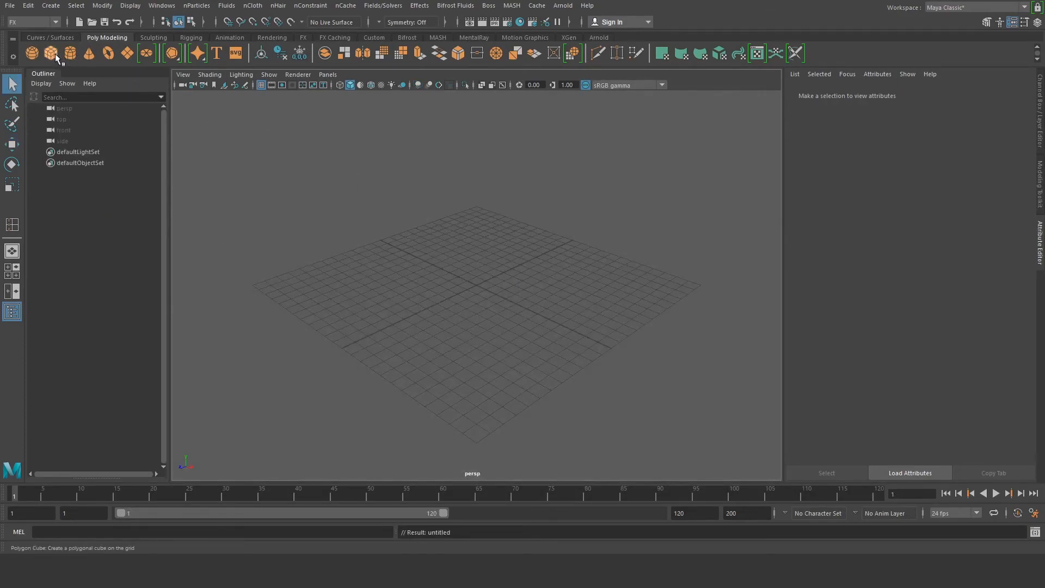
Create a polygon cube and scale it into a wide, long slab with flattened height.
{"action": "left_click", "coordinate": [50, 52]}
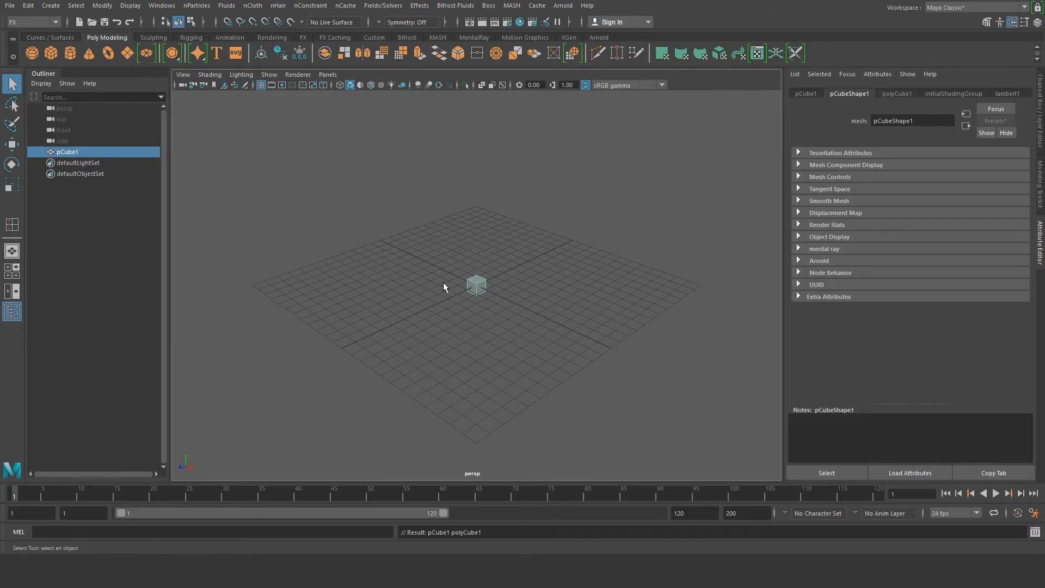
{"action": "scroll", "scroll_direction": "down", "scroll_amount": 3}
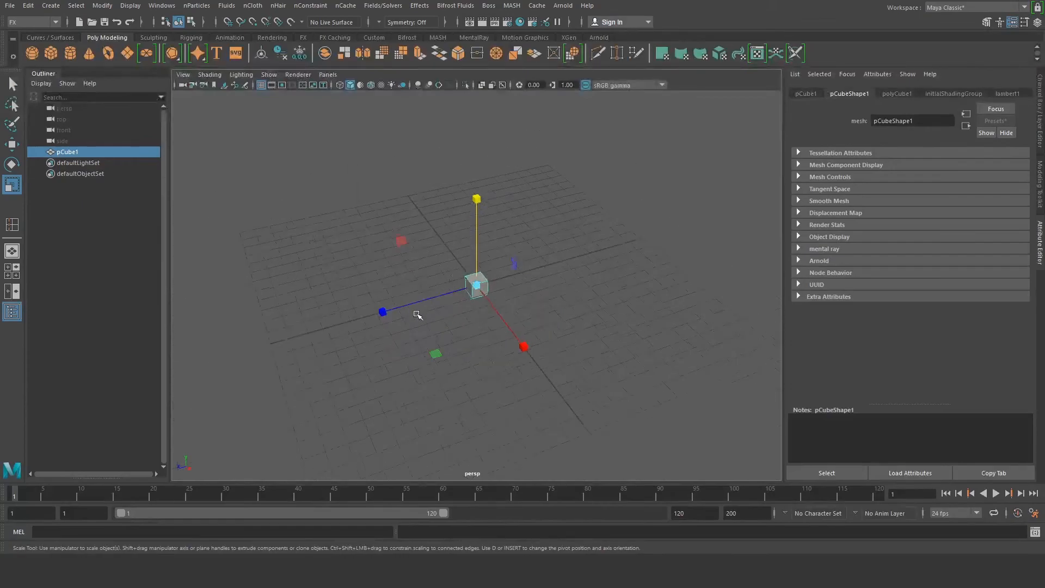
{"action": "left_click_drag", "start_coordinate": [382, 312], "coordinate": [382, 314]}
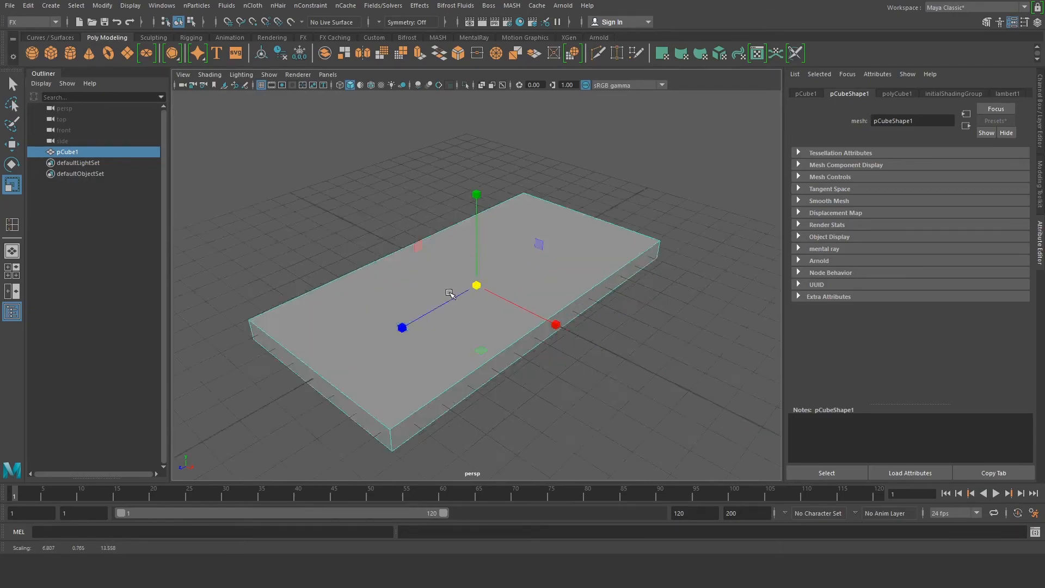
{"action": "left_click_drag", "start_coordinate": [476, 284], "coordinate": [476, 260]}
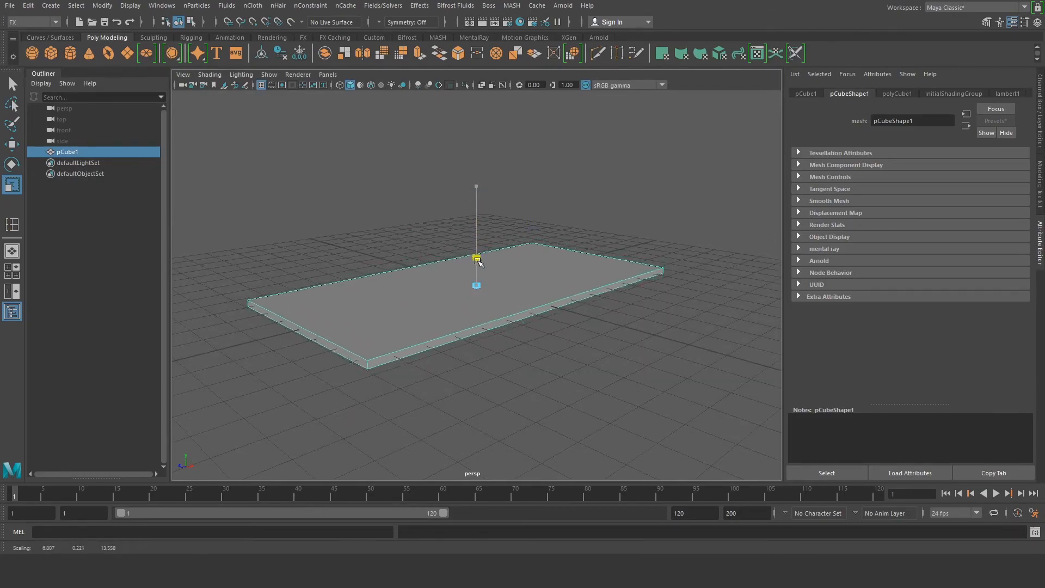
{"action": "key", "text": "r"}
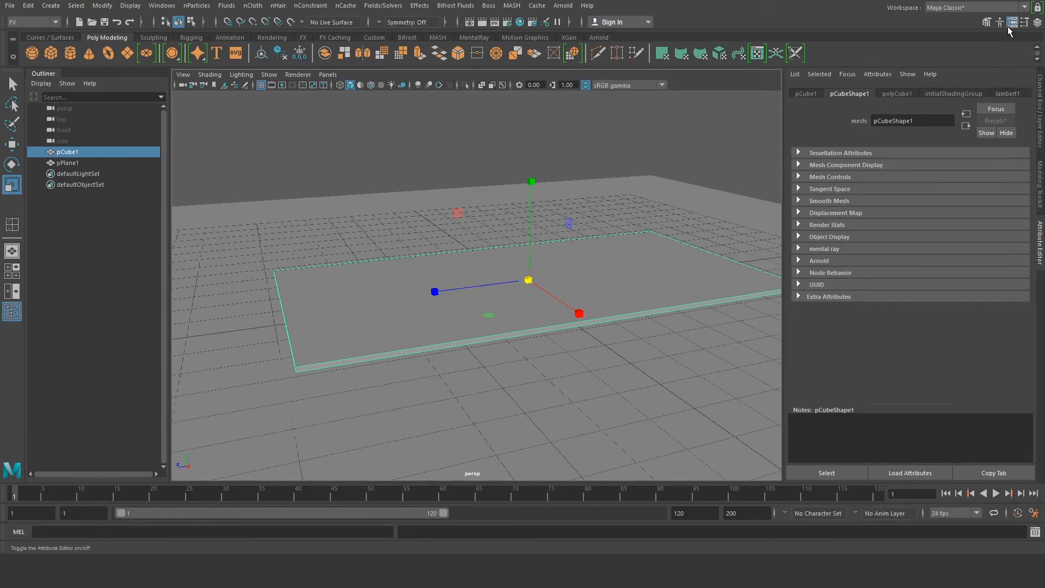
Show the Channel Box so the slab's transform values (about 6.8 × 0.11 × 13.6) are visible.
{"action": "left_click", "coordinate": [1036, 22]}
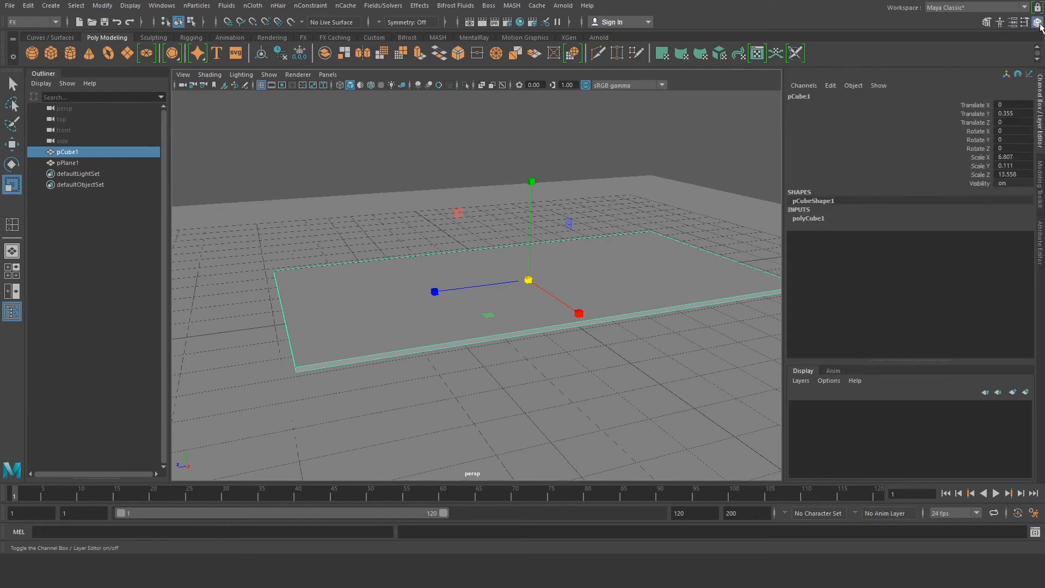
{"action": "mouse_move", "coordinate": [905, 177]}
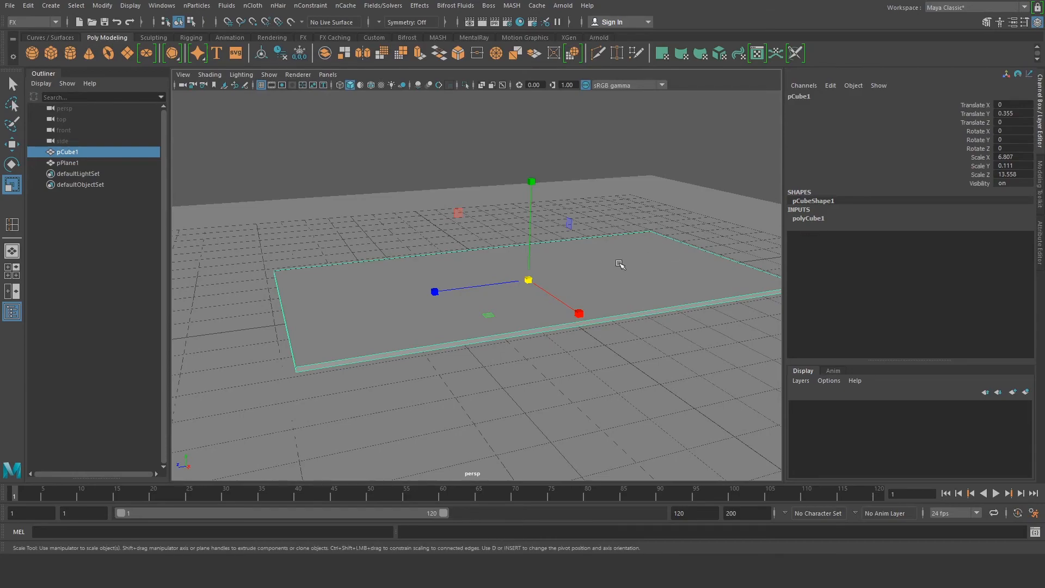
{"action": "mouse_move", "coordinate": [790, 263]}
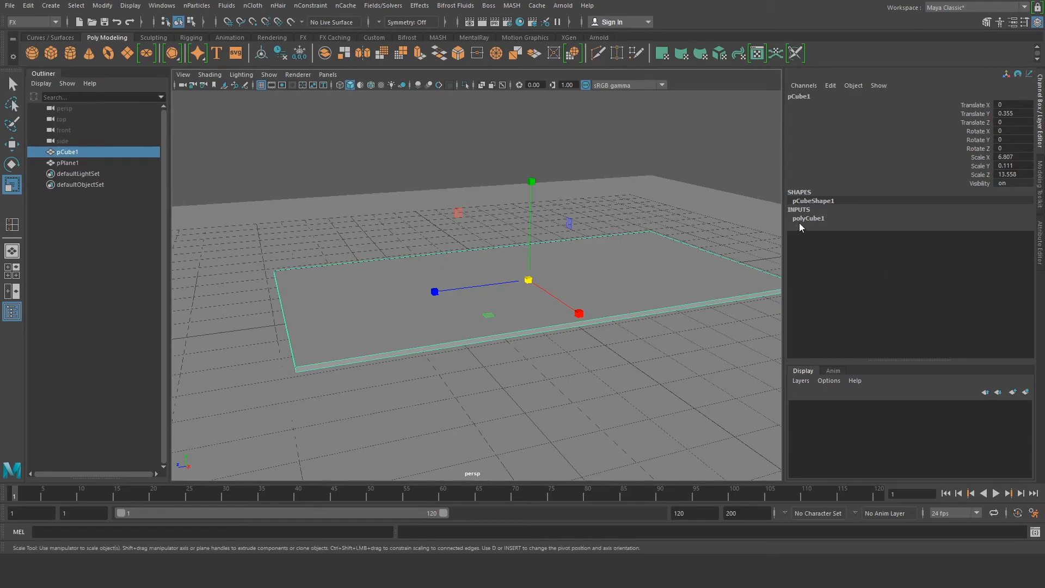
Set polyCube1's Subdivisions Width to 15 and Subdivisions Depth to 20 in the Channel Box.
{"action": "left_click", "coordinate": [809, 218]}
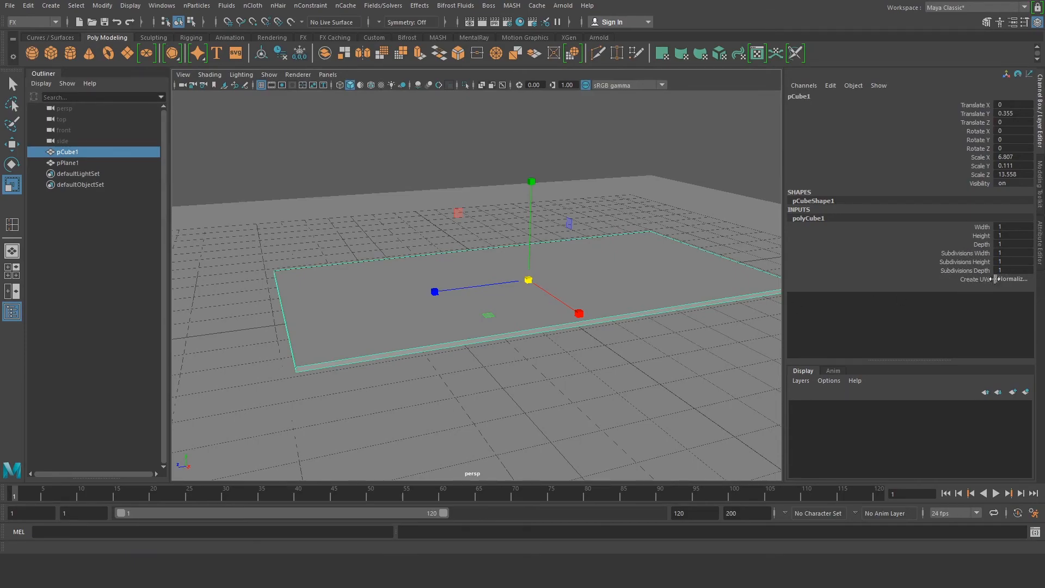
{"action": "left_click", "coordinate": [963, 253]}
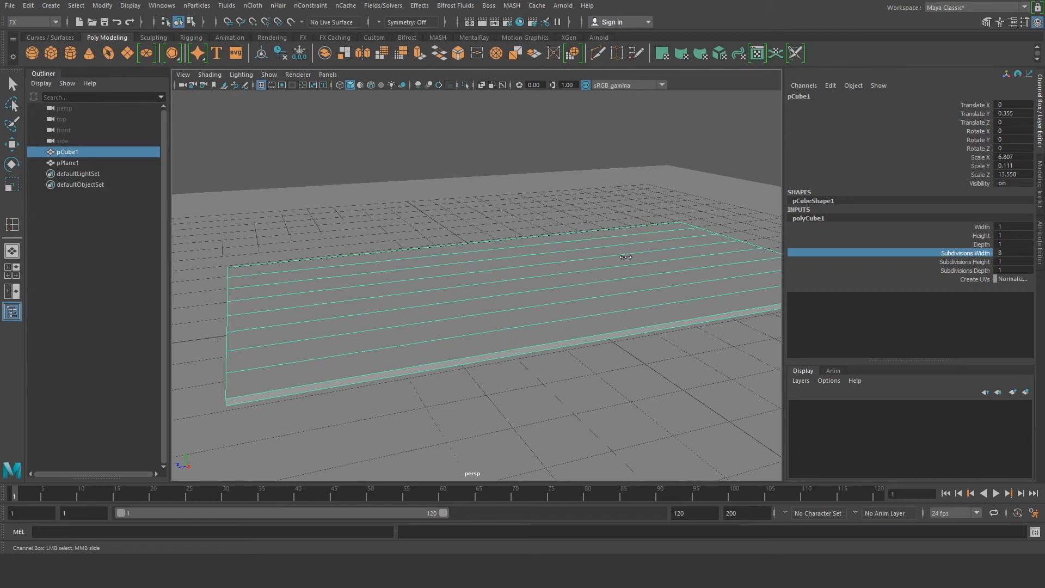
{"action": "left_click_drag", "start_coordinate": [627, 257], "coordinate": [670, 257]}
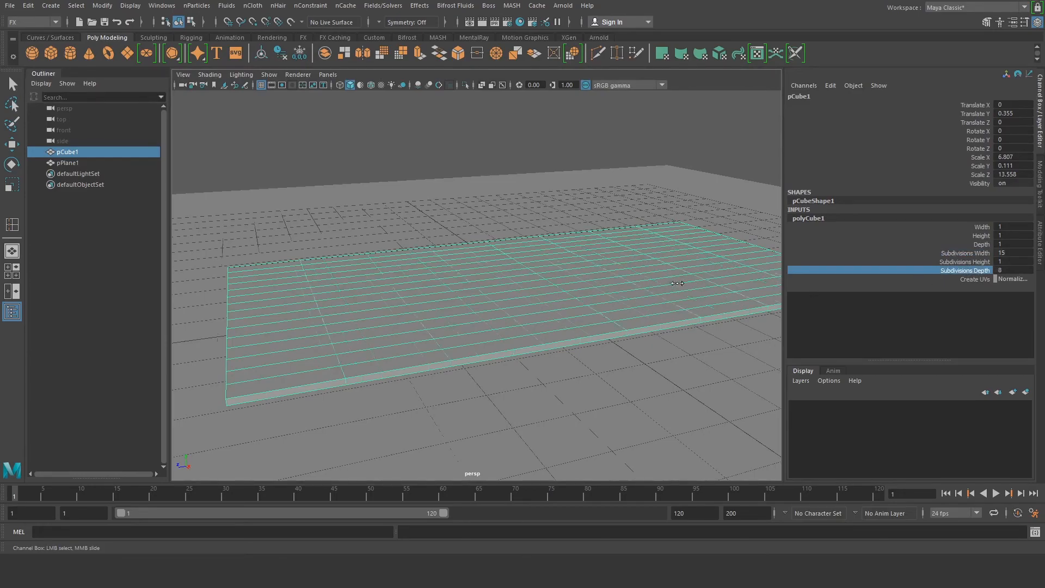
{"action": "left_click_drag", "start_coordinate": [693, 283], "coordinate": [713, 283]}
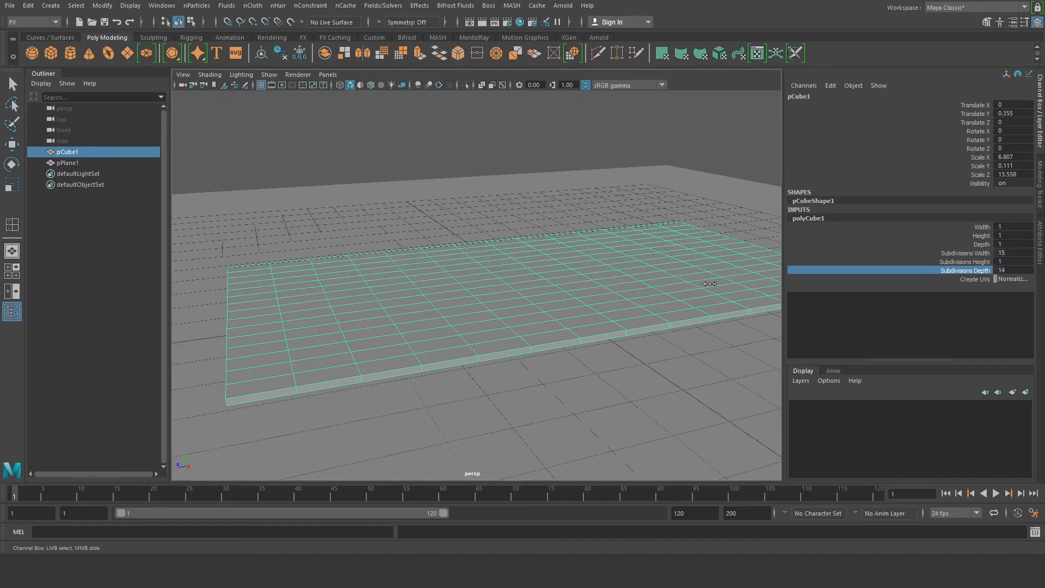
{"action": "left_click_drag", "start_coordinate": [707, 284], "coordinate": [726, 284]}
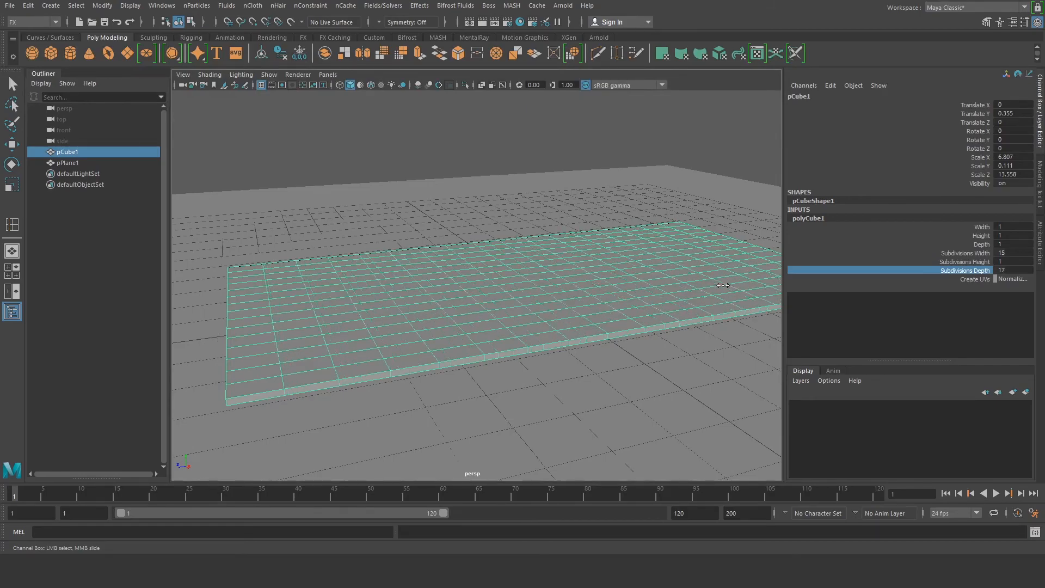
{"action": "left_click_drag", "start_coordinate": [726, 286], "coordinate": [733, 285]}
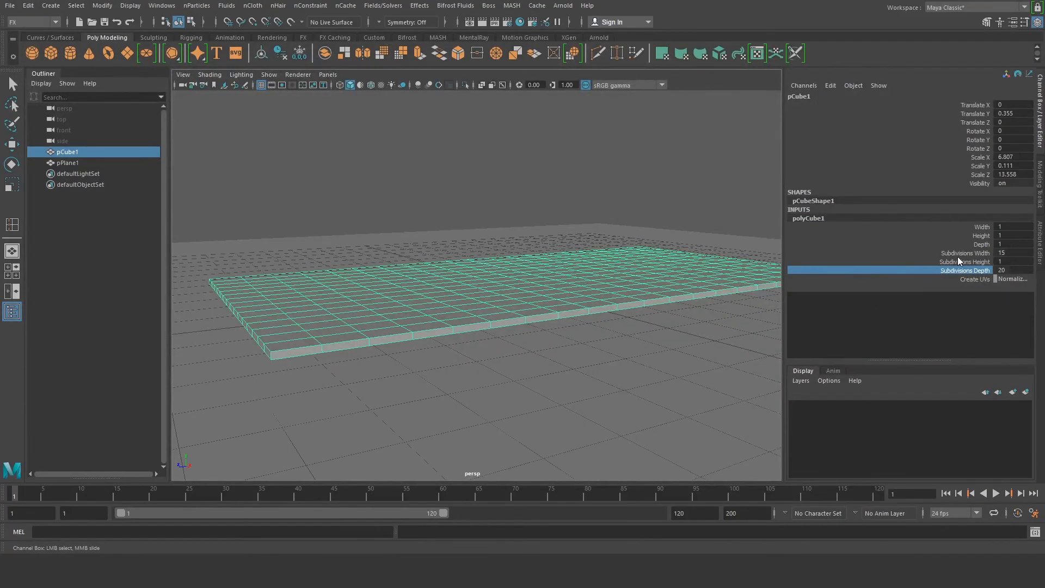
{"action": "left_click", "coordinate": [965, 261]}
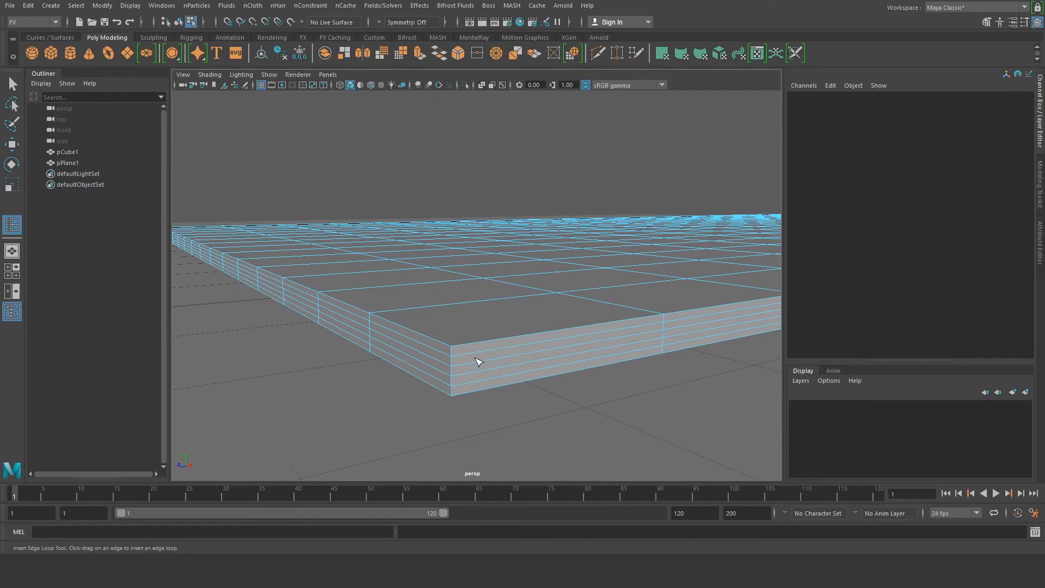
Insert edge loops around the slab's thickness along its vertical side edges.
{"action": "left_click", "coordinate": [464, 361]}
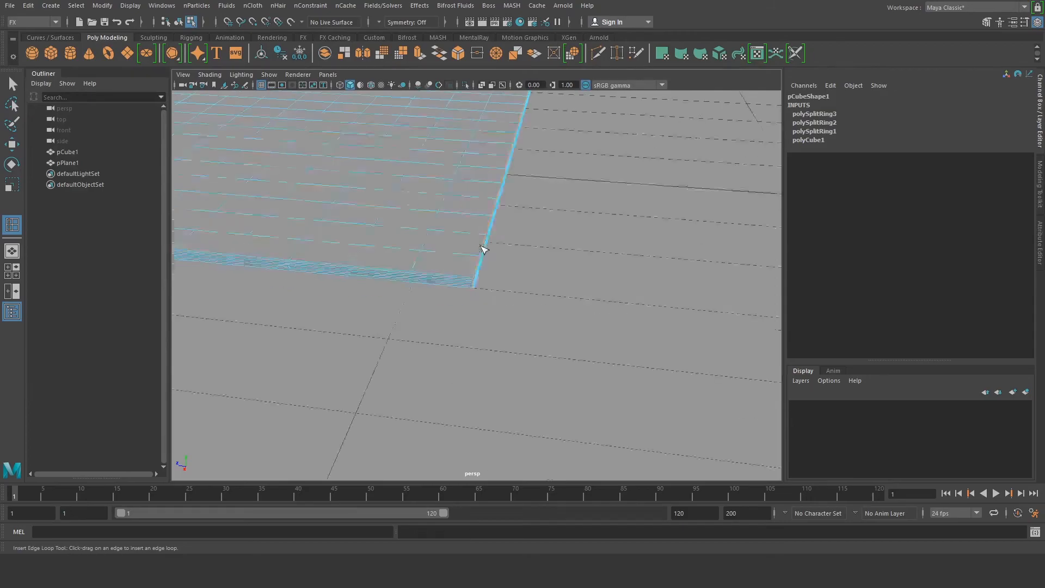
{"action": "left_click_drag", "start_coordinate": [483, 250], "coordinate": [474, 308]}
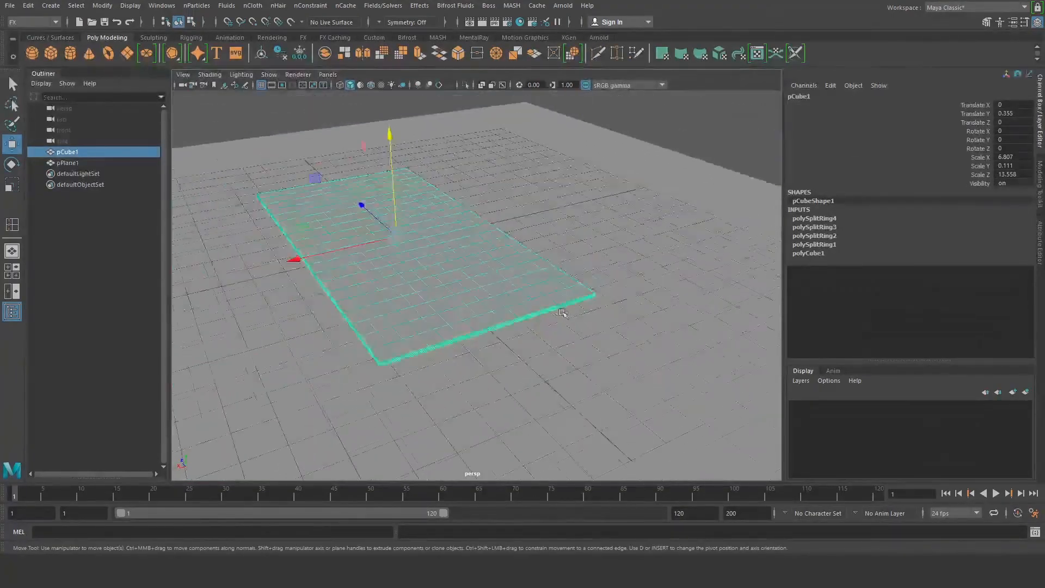
Convert the selected slab into an nCloth object with its own nucleus solver.
{"action": "left_click_drag", "start_coordinate": [566, 313], "coordinate": [459, 357]}
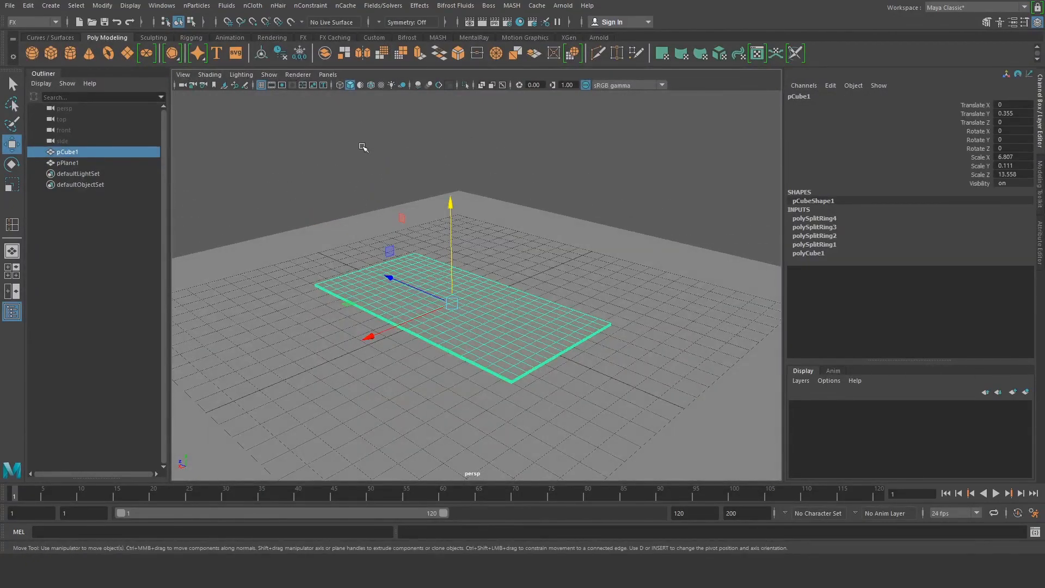
{"action": "mouse_move", "coordinate": [278, 5]}
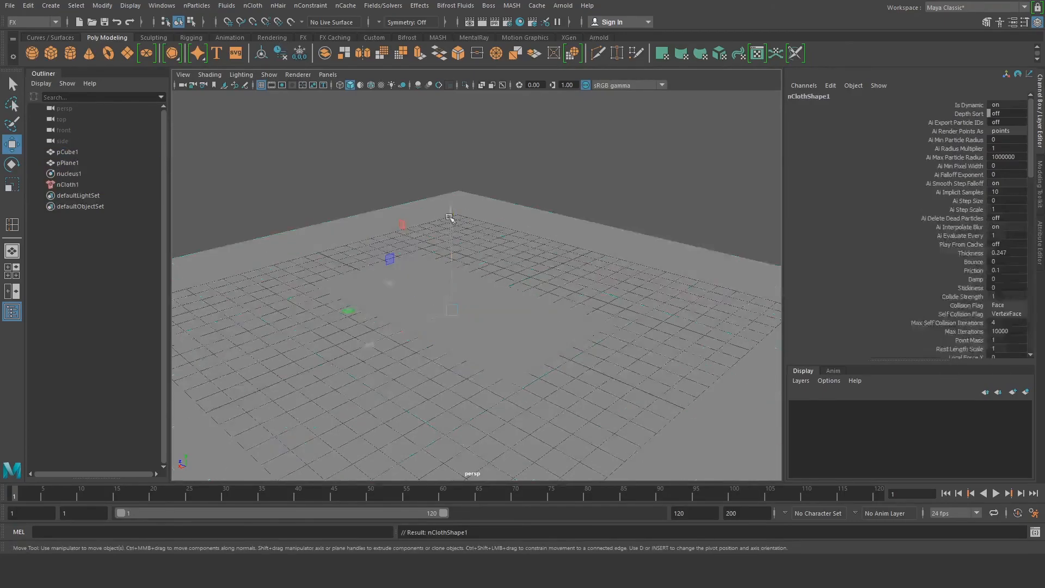
{"action": "key", "text": "ctrl+z"}
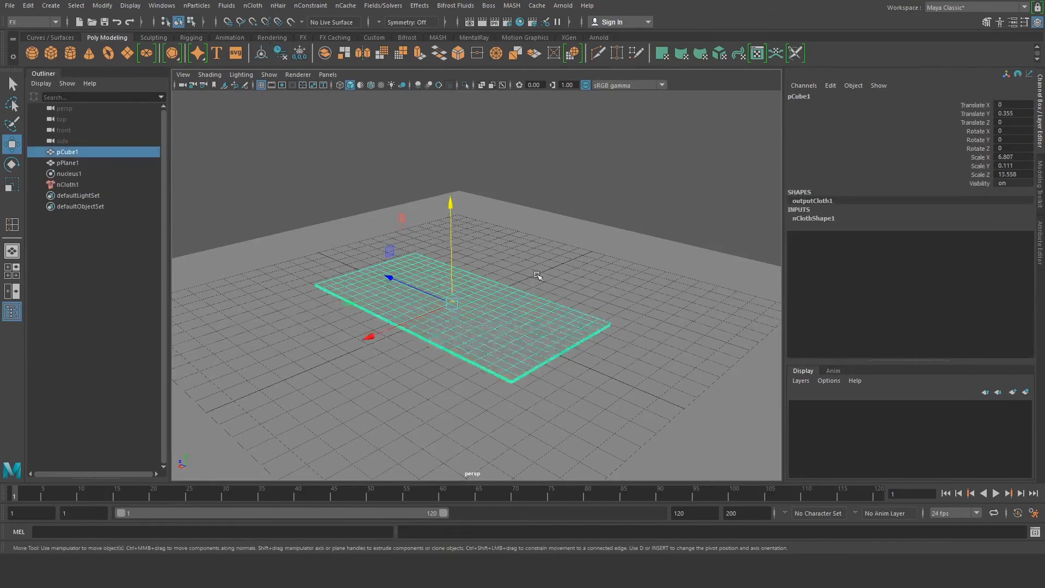
{"action": "left_click", "coordinate": [67, 162]}
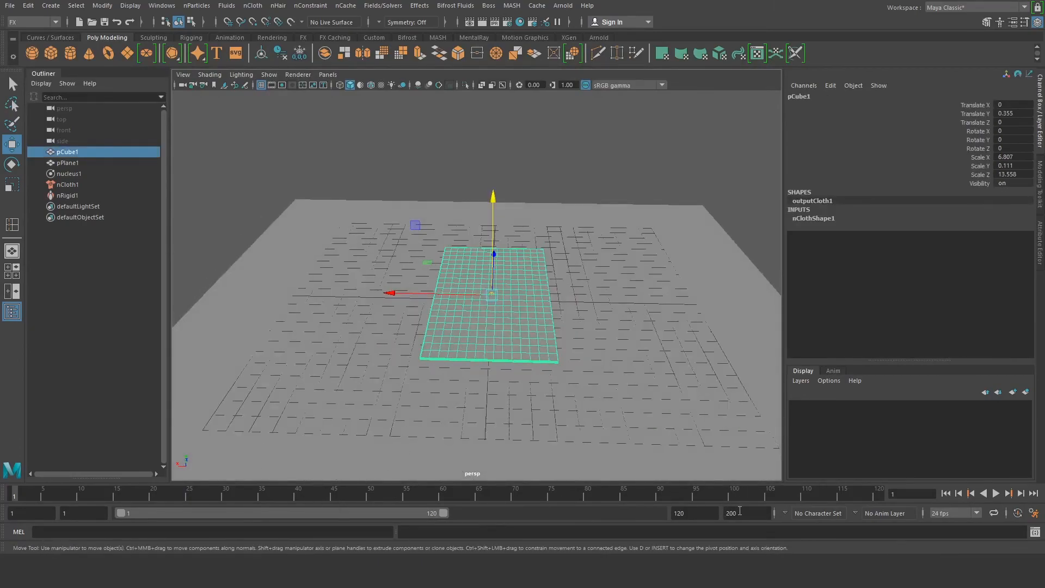
Set the playback end time to 10000, play the cloth simulation briefly, then rewind to frame 1.
{"action": "left_click", "coordinate": [748, 513]}
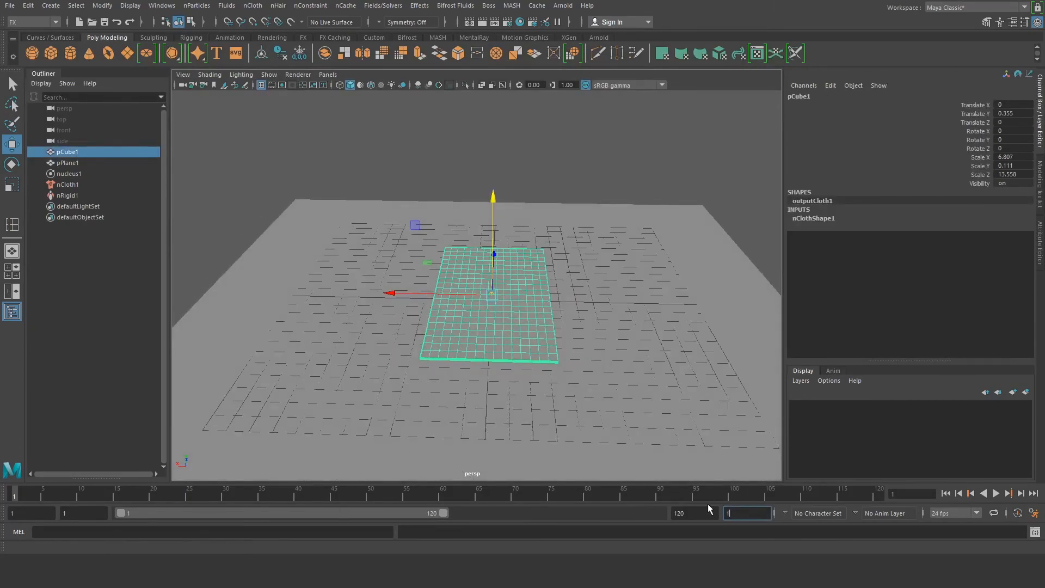
{"action": "type", "text": "10000"}
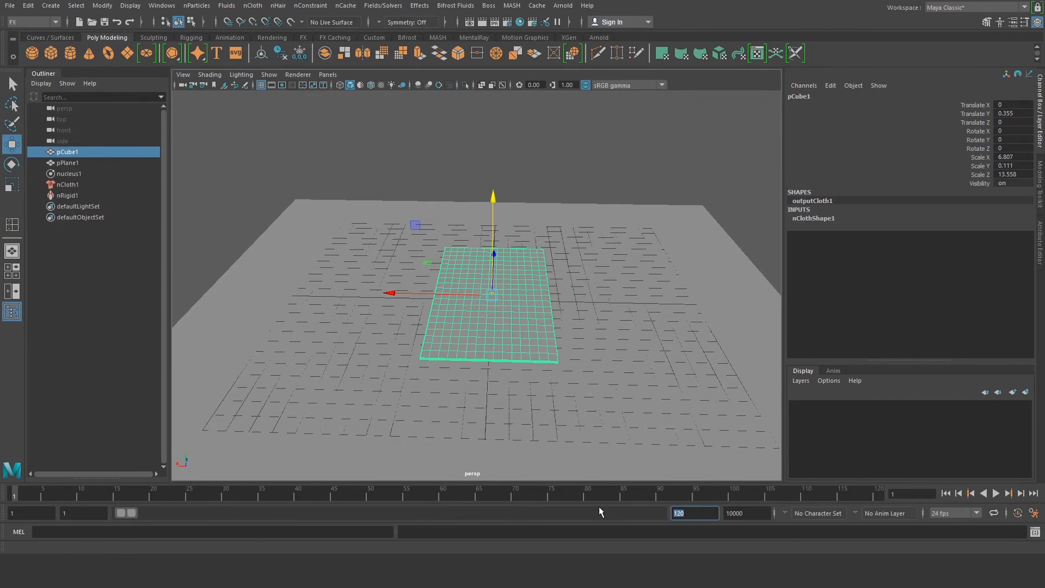
{"action": "type", "text": "10000"}
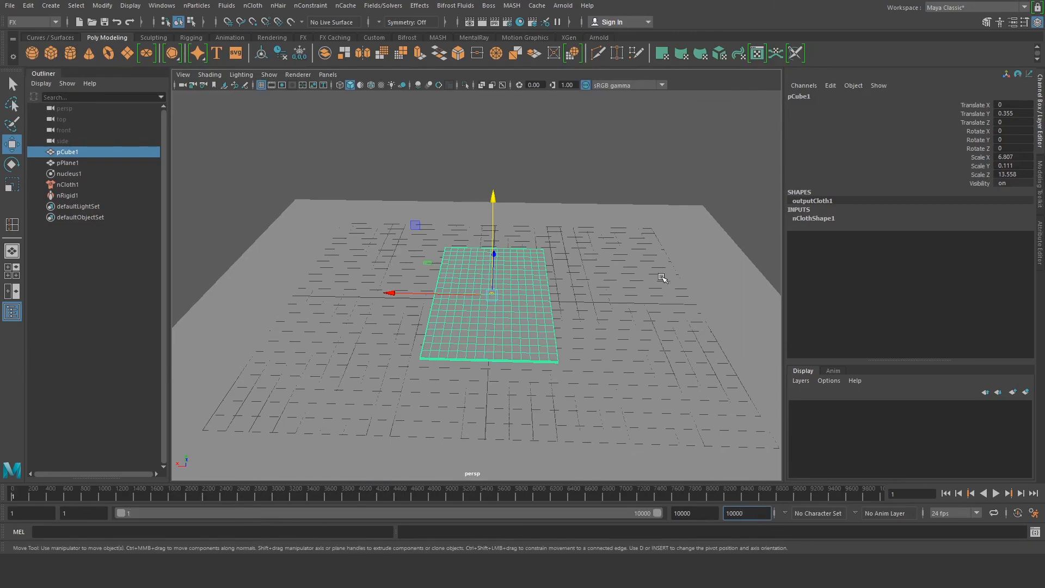
{"action": "left_click", "coordinate": [996, 493]}
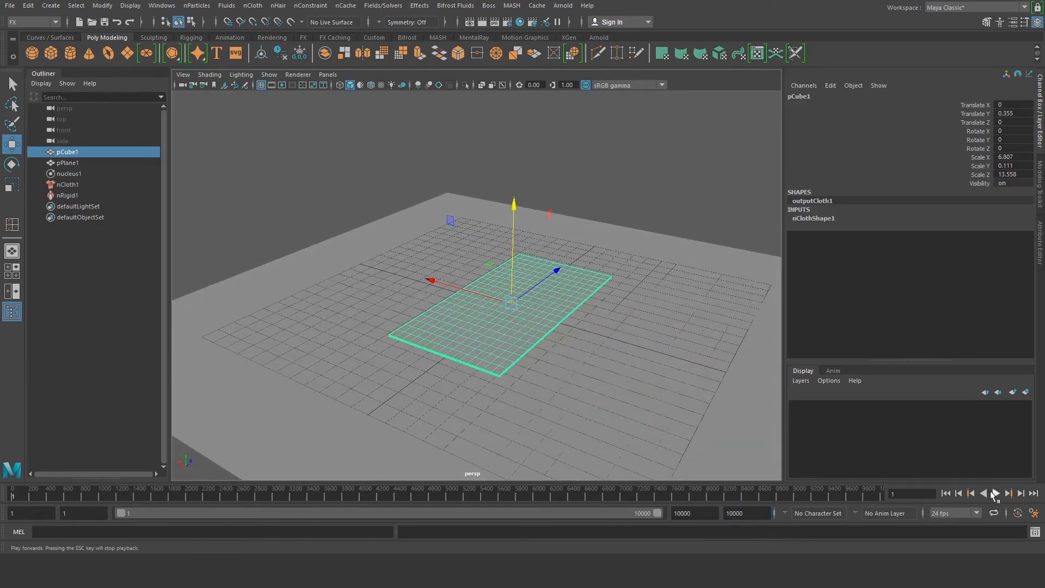
{"action": "left_click", "coordinate": [996, 493]}
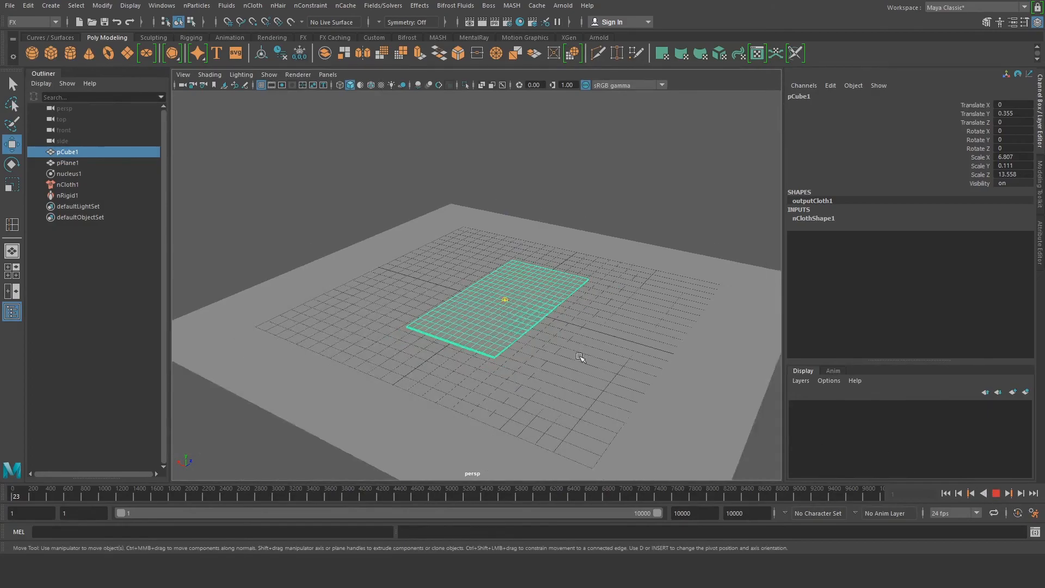
{"action": "left_click", "coordinate": [999, 493]}
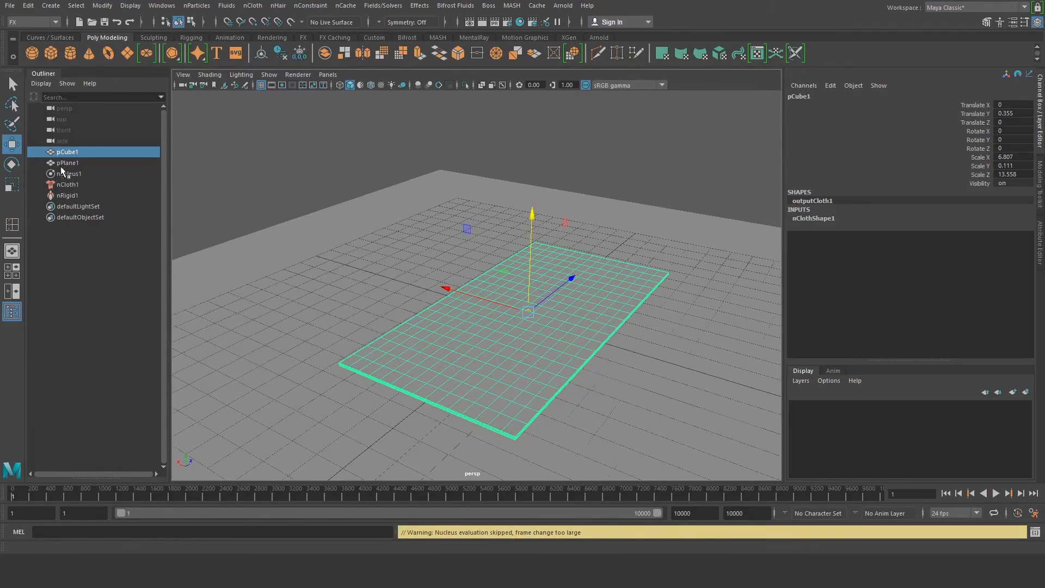
Select nCloth1, view the nucleus1 solver settings and tweak the Gravity strength.
{"action": "left_click", "coordinate": [67, 185]}
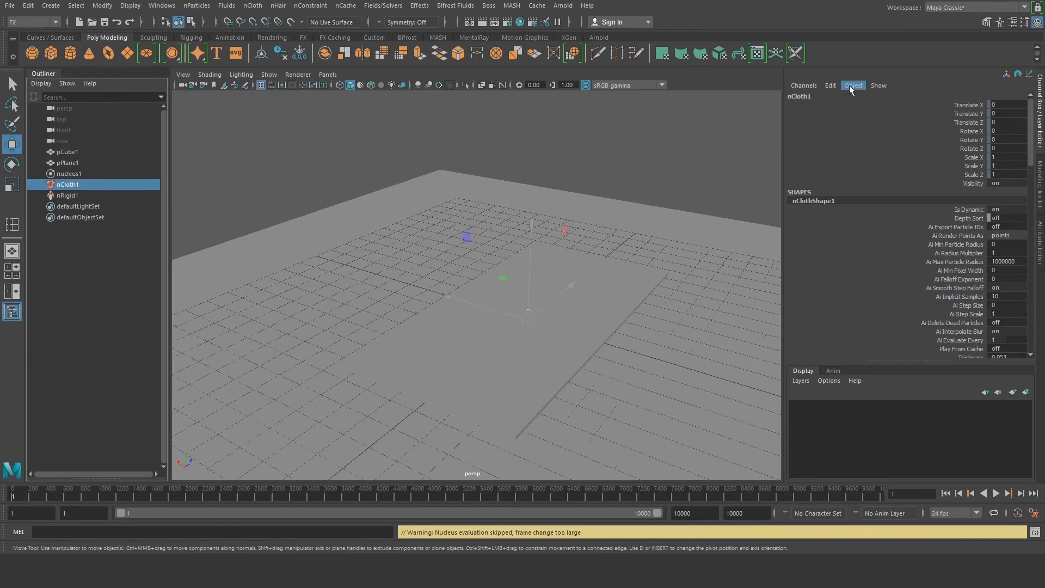
{"action": "left_click", "coordinate": [998, 21]}
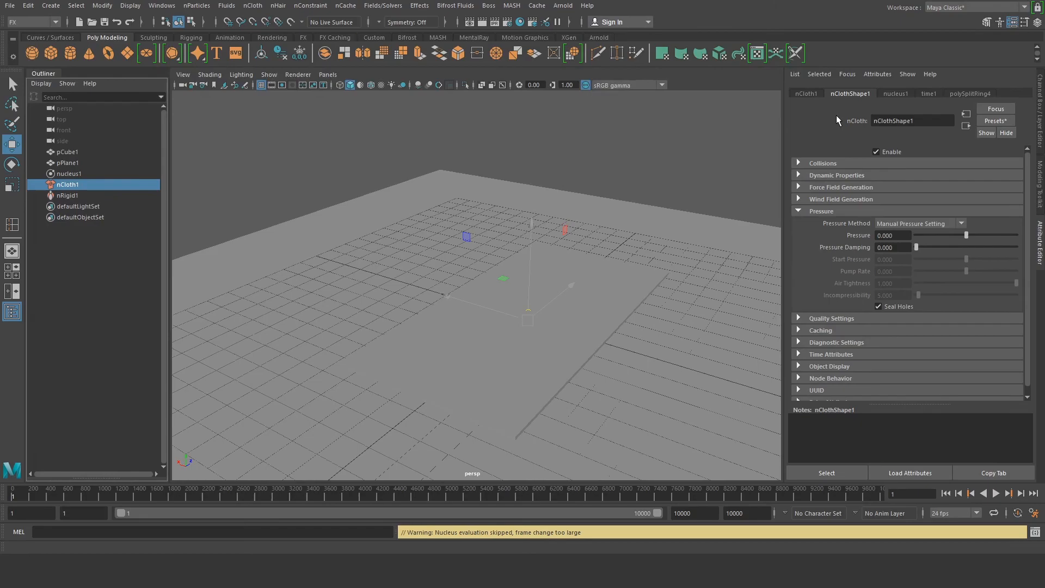
{"action": "mouse_move", "coordinate": [856, 98]}
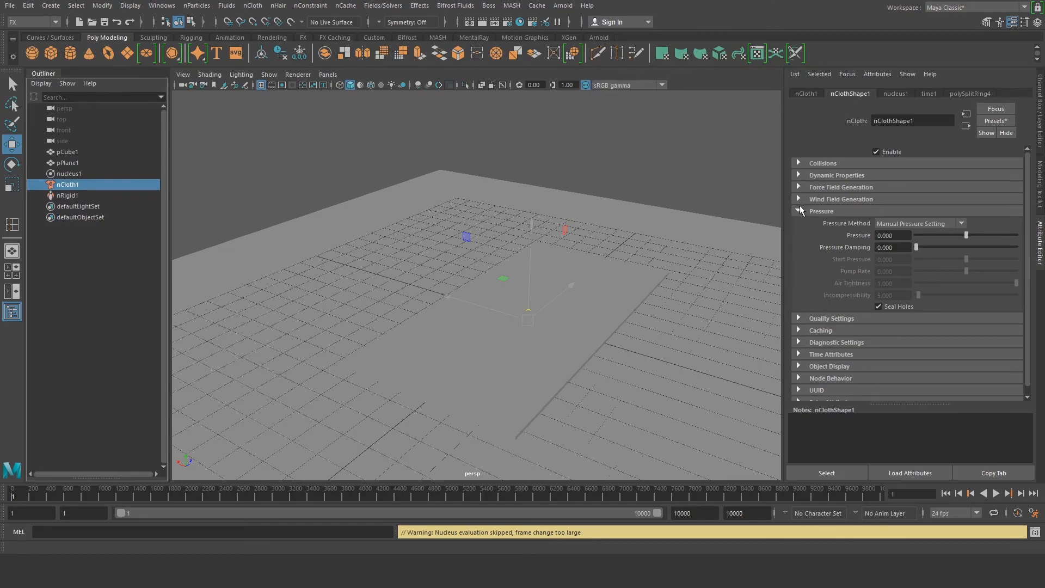
{"action": "left_click", "coordinate": [895, 94]}
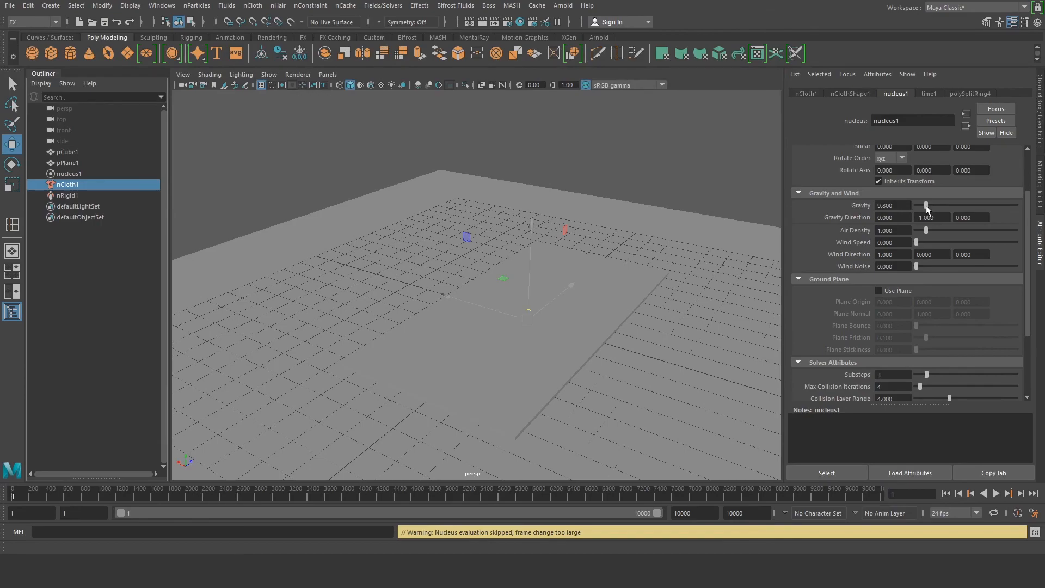
{"action": "left_click_drag", "start_coordinate": [926, 206], "coordinate": [924, 206]}
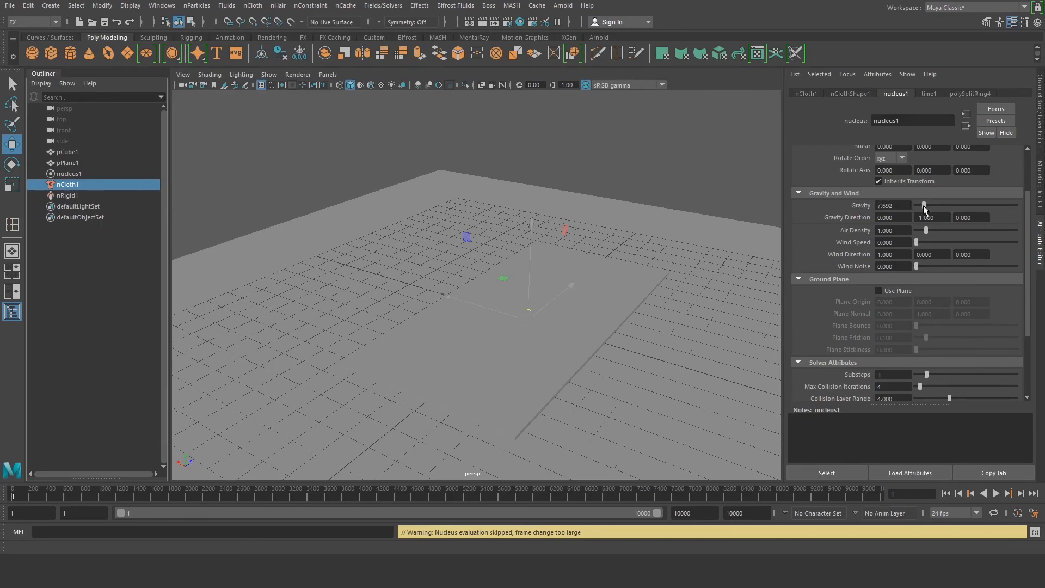
{"action": "left_click_drag", "start_coordinate": [924, 206], "coordinate": [927, 205]}
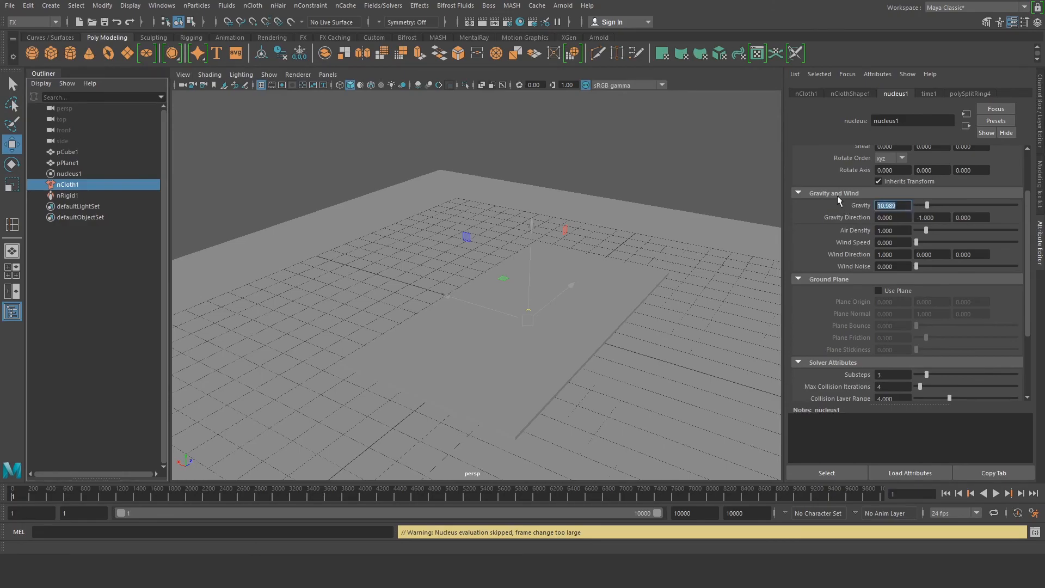
{"action": "left_click", "coordinate": [893, 230]}
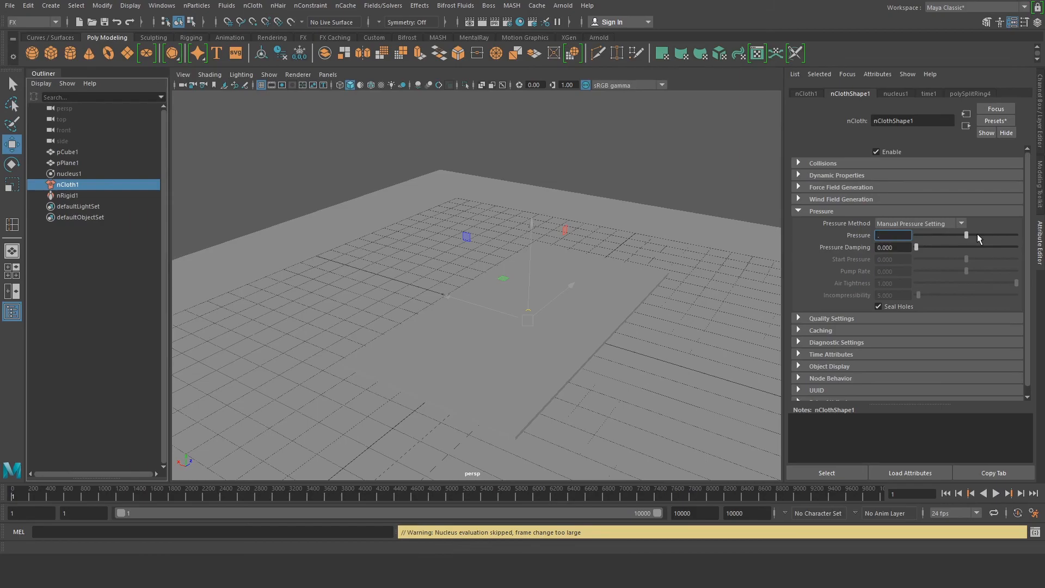
Set the cloth Pressure to 0.1 and play the simulation to watch the slab puff up.
{"action": "type", "text": ".1"}
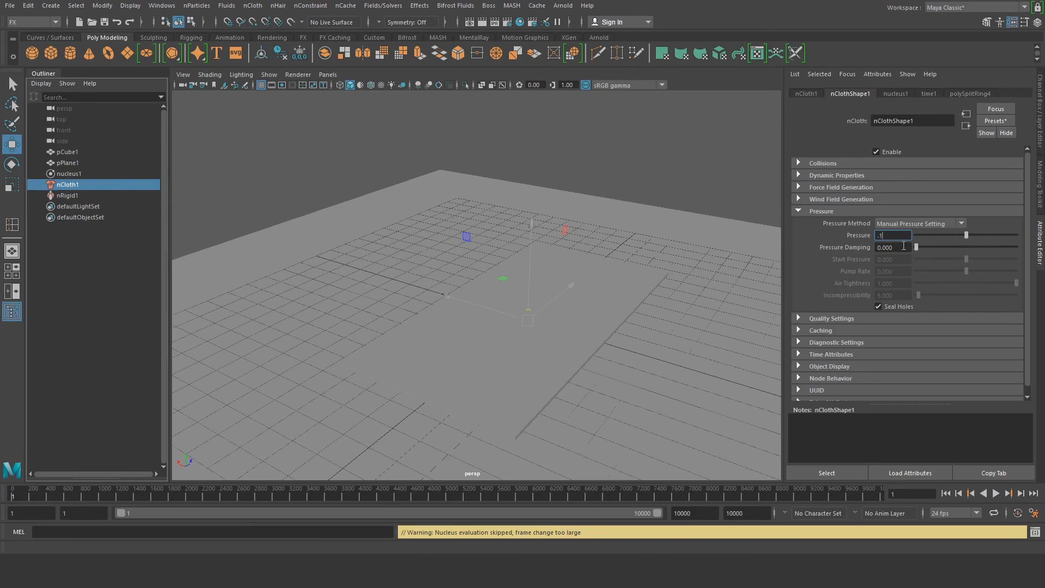
{"action": "left_click", "coordinate": [996, 493]}
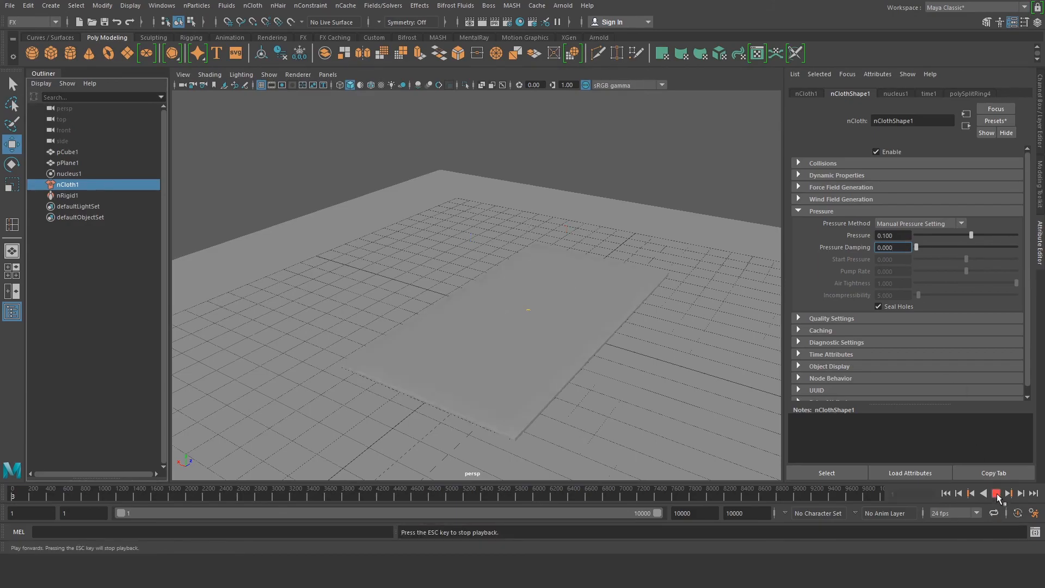
{"action": "left_click", "coordinate": [996, 494]}
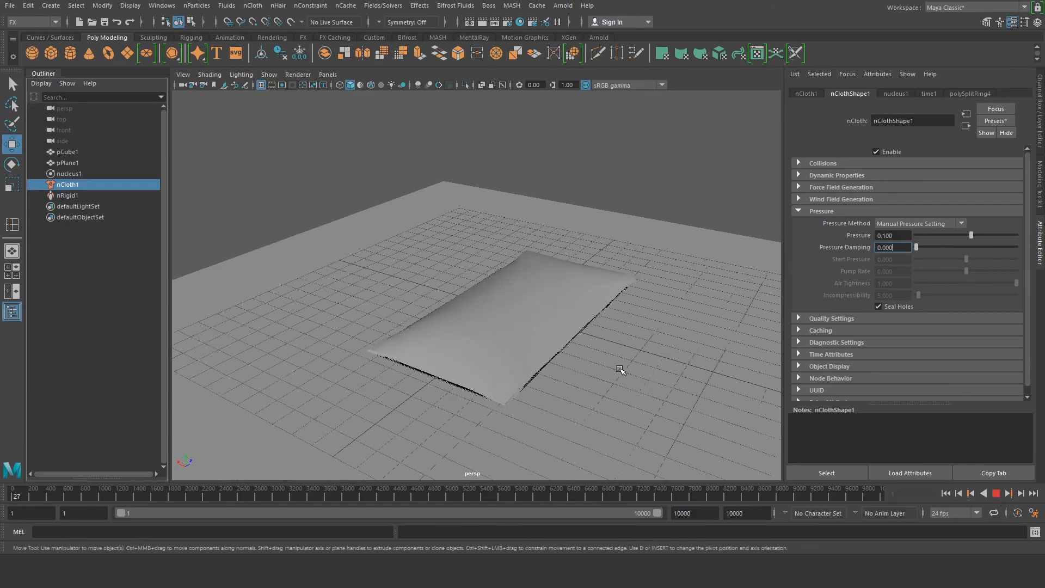
{"action": "left_click_drag", "start_coordinate": [619, 371], "coordinate": [589, 347]}
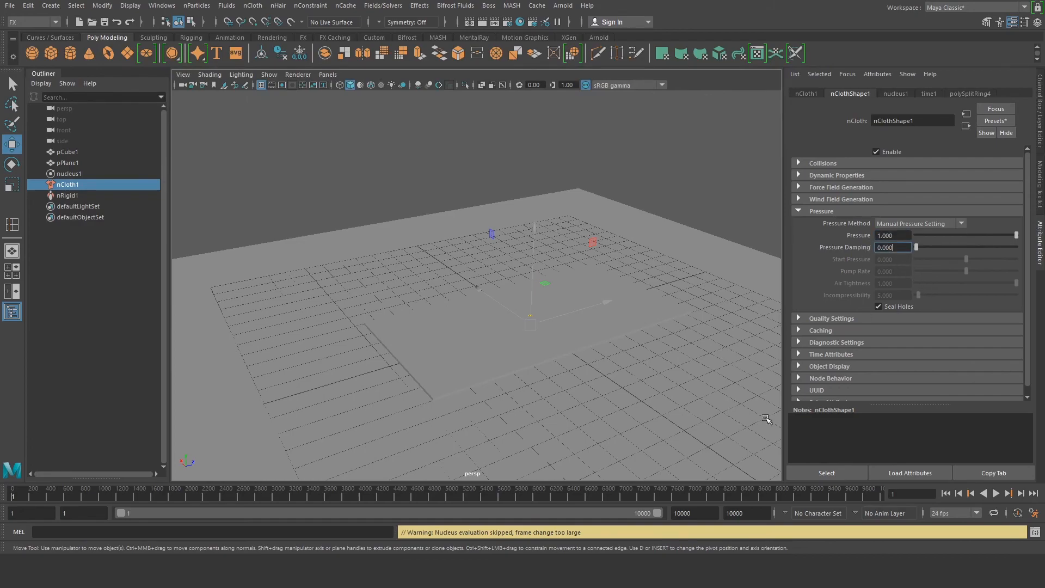
Play the simulation with pressure 1.0 until the slab inflates into a pillow, stopping around frame 290.
{"action": "left_click", "coordinate": [996, 493]}
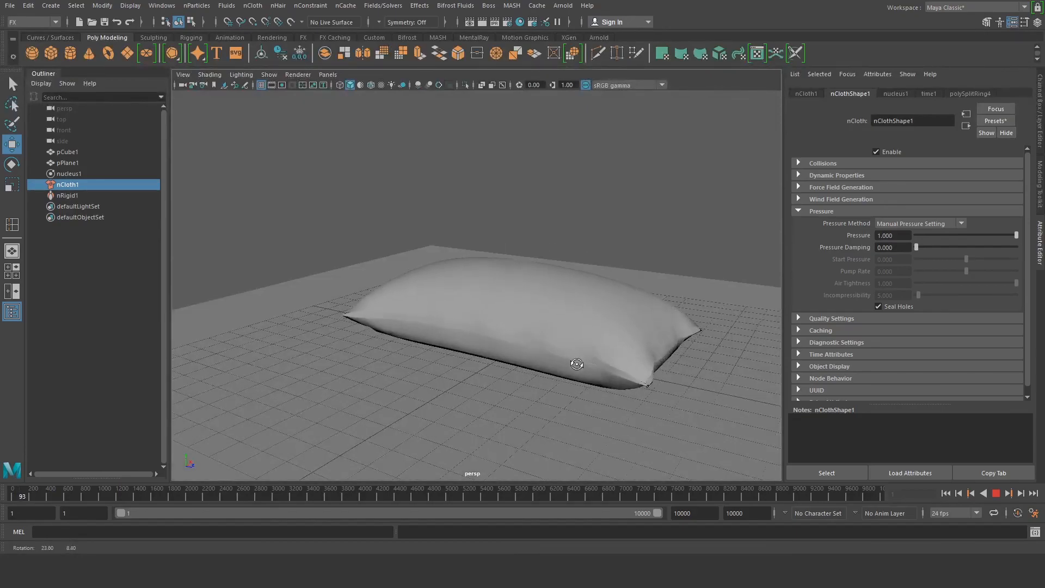
{"action": "left_click", "coordinate": [995, 493]}
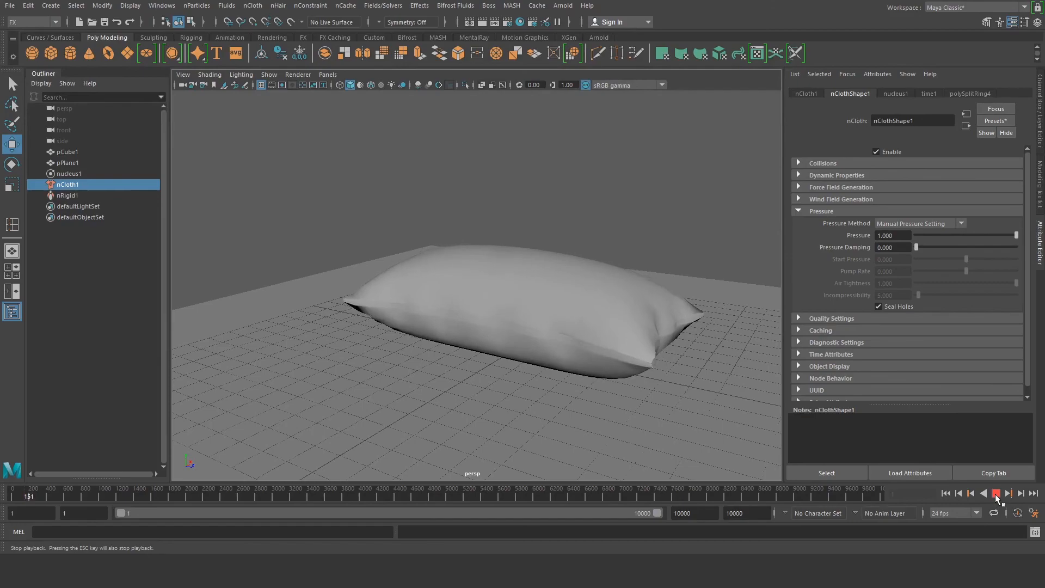
{"action": "left_click", "coordinate": [1009, 493]}
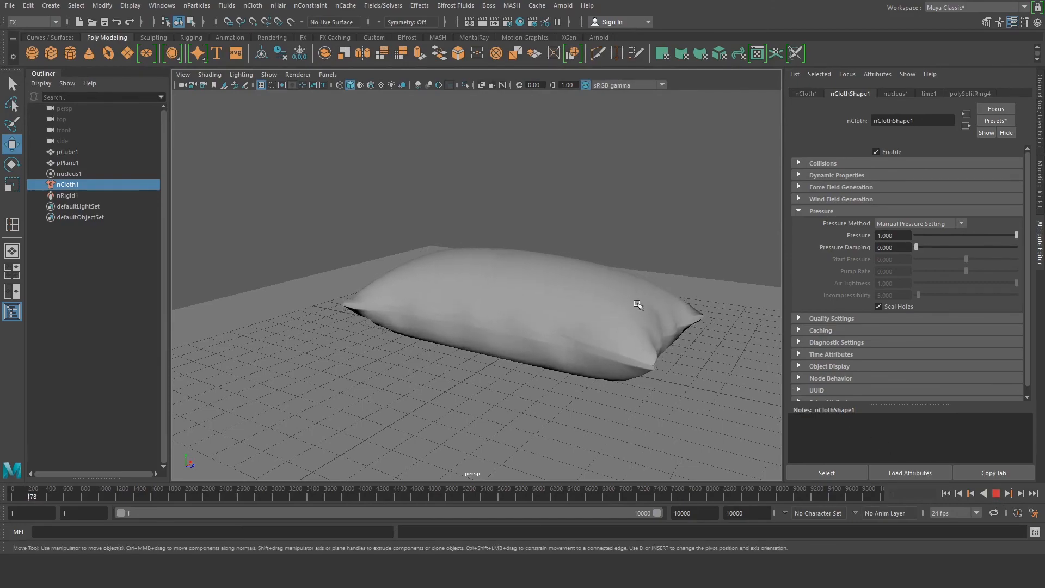
{"action": "left_click_drag", "start_coordinate": [639, 305], "coordinate": [635, 239]}
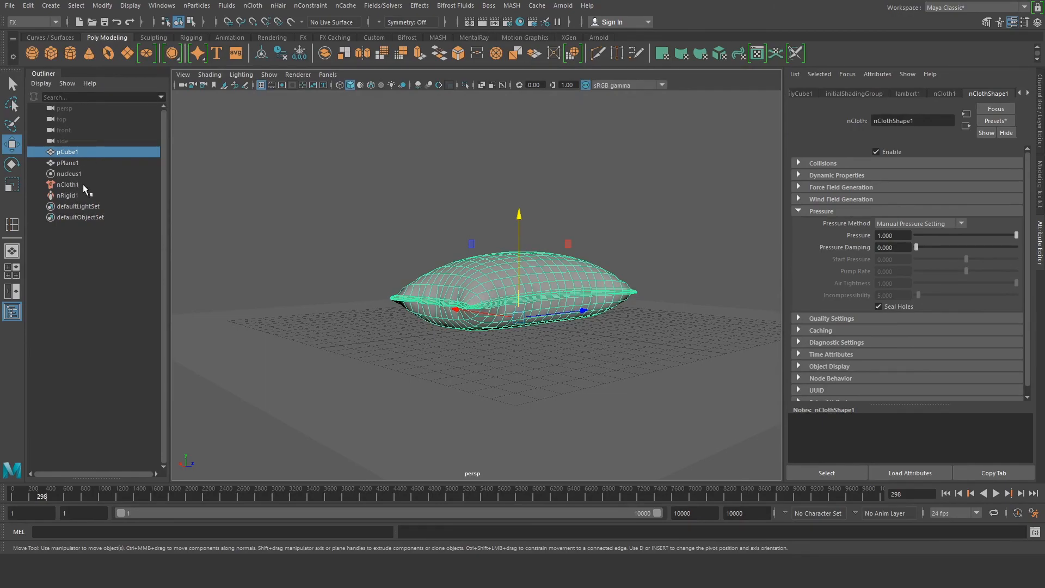
Replay the simulation from frame 1 with pressure 3 and select the plumper pillow pCube1.
{"action": "left_click", "coordinate": [945, 493]}
{"action": "type", "text": "3.000"}
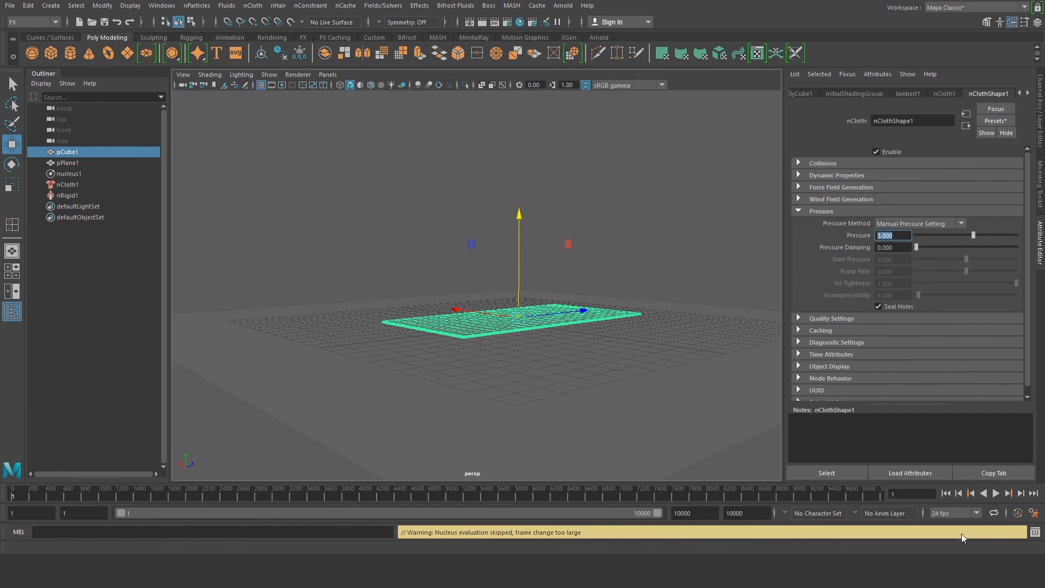
{"action": "left_click", "coordinate": [997, 493]}
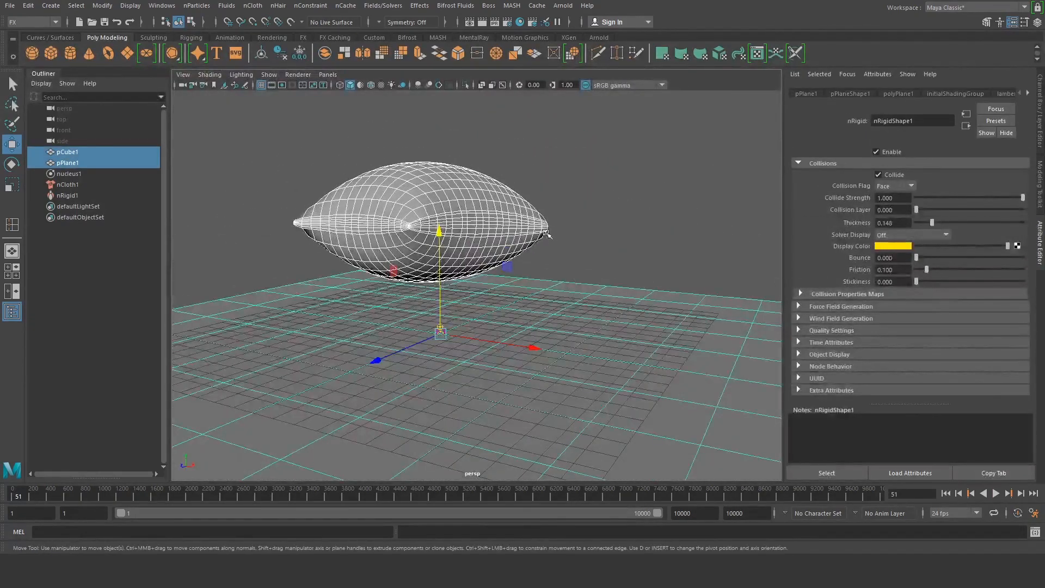
{"action": "left_click", "coordinate": [997, 494]}
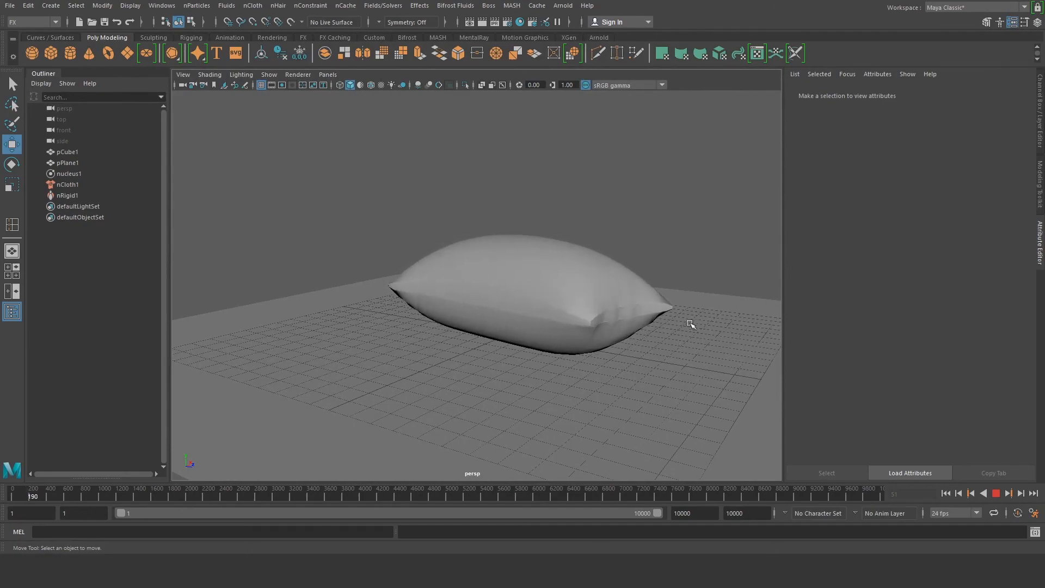
{"action": "left_click", "coordinate": [1009, 493]}
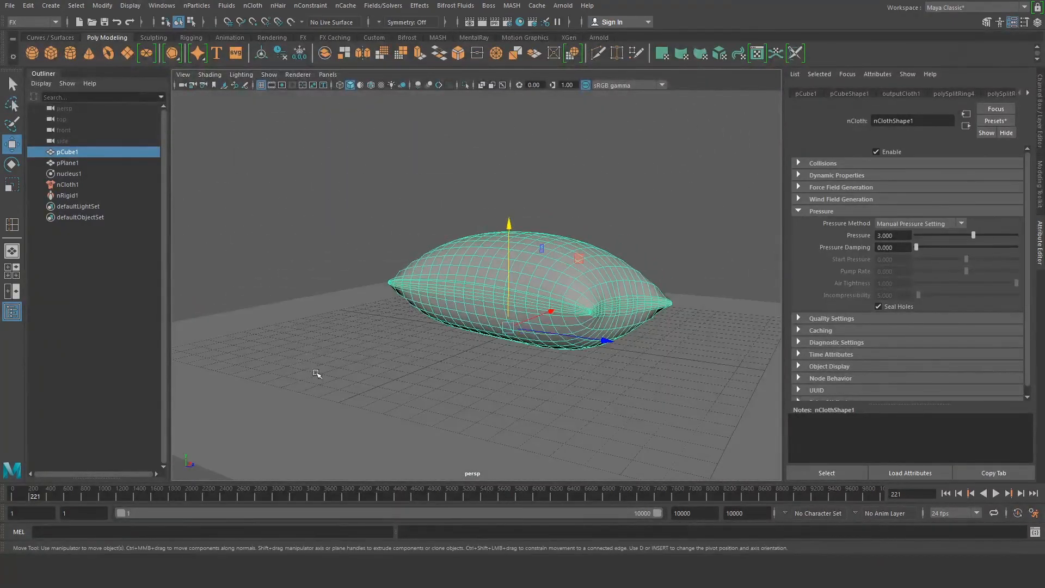
{"action": "mouse_move", "coordinate": [263, 213]}
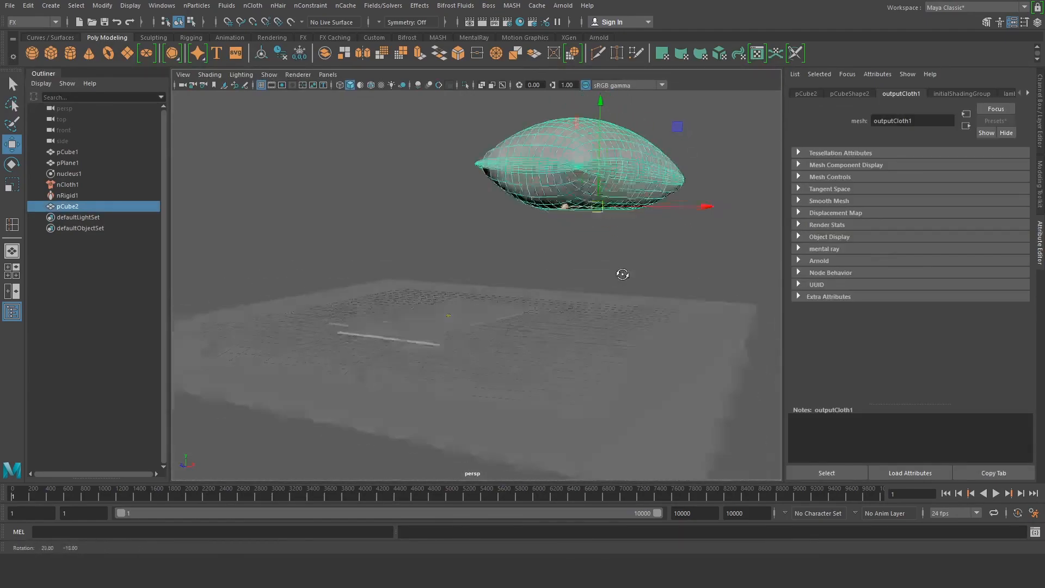
Step the timeline back after duplicating the pillow as static mesh pCube2.
{"action": "left_click", "coordinate": [959, 493]}
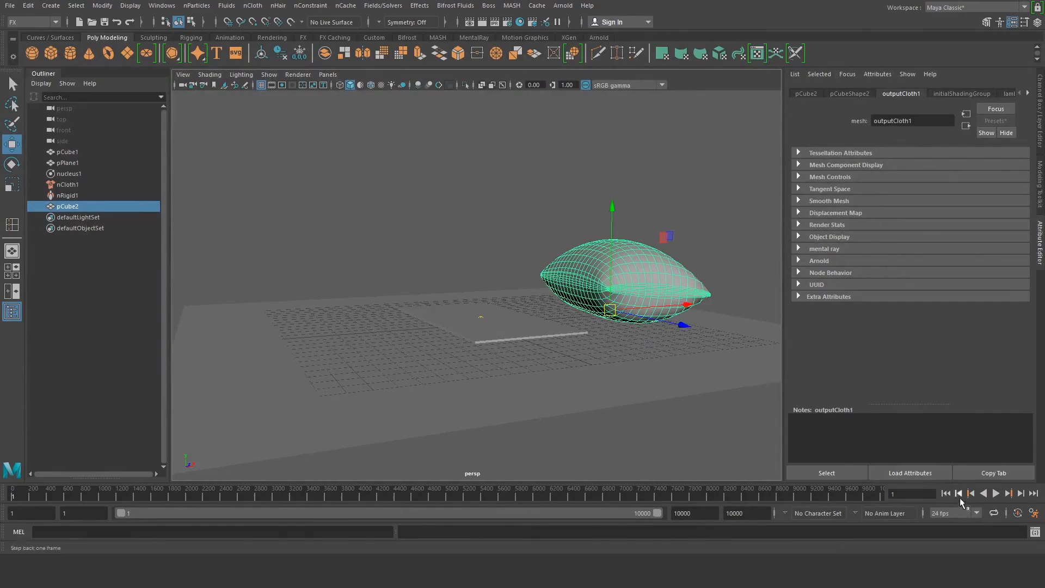
{"action": "left_click", "coordinate": [994, 493]}
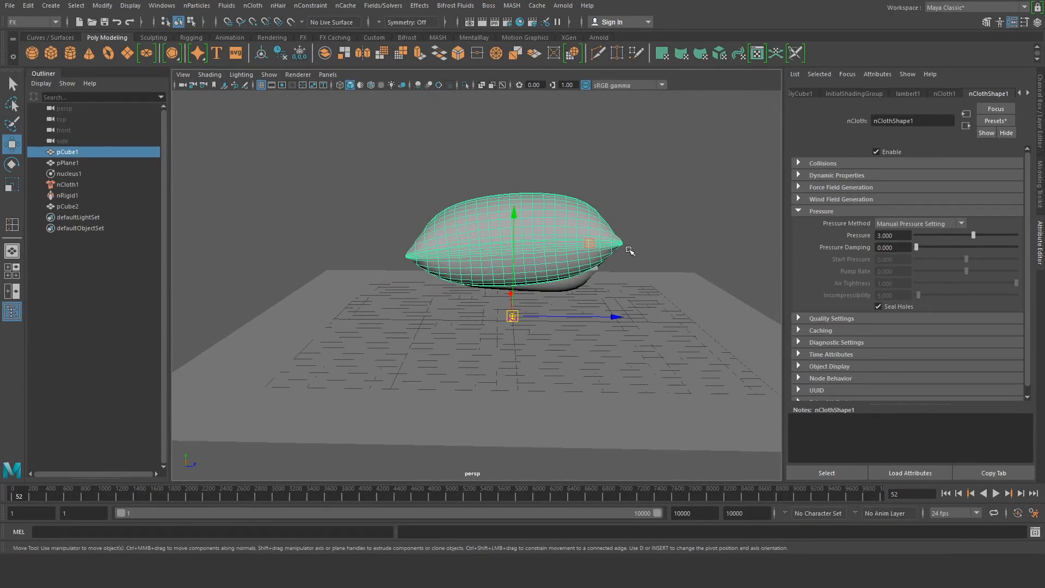
{"action": "mouse_move", "coordinate": [655, 248]}
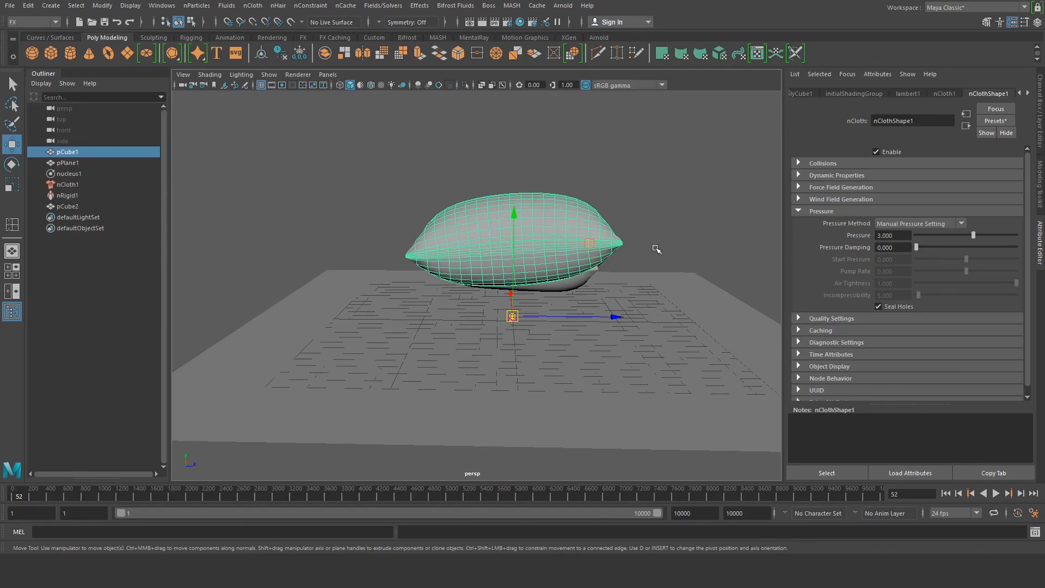
{"action": "mouse_move", "coordinate": [668, 259]}
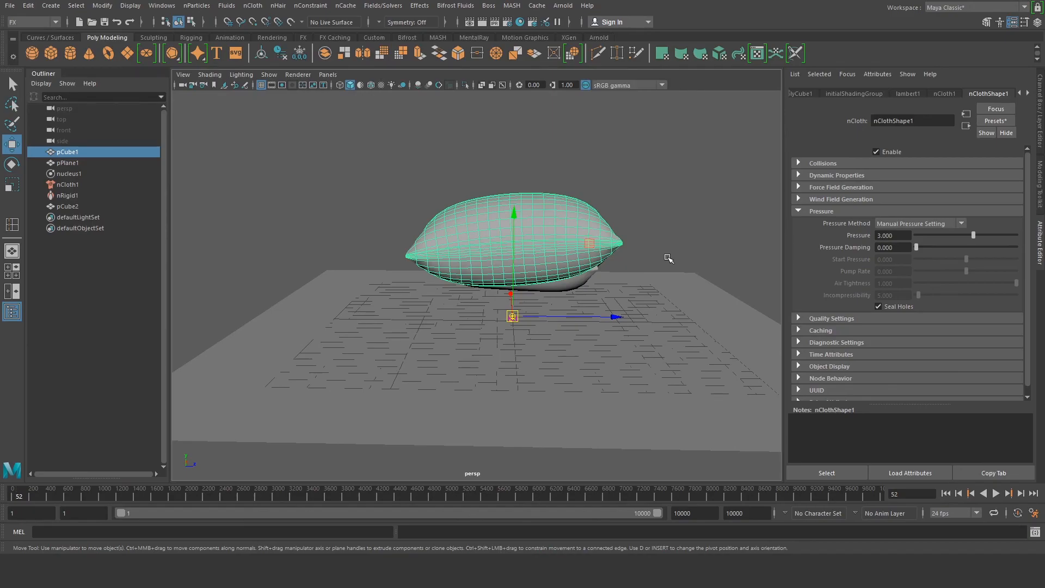